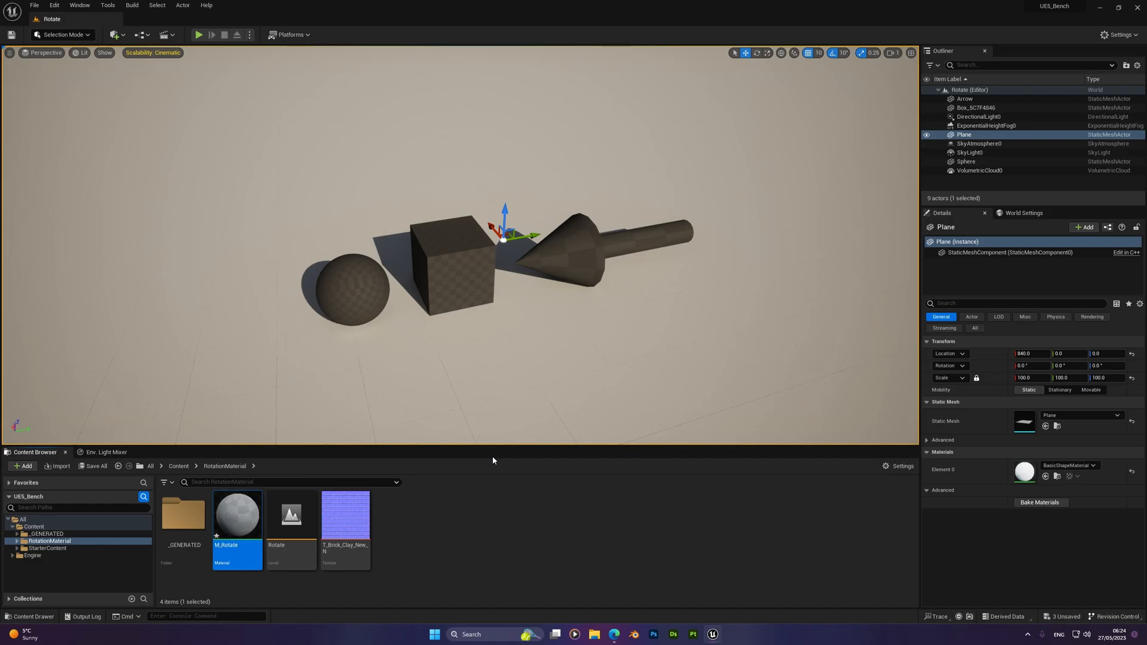
# Open the M_Rotate material graph from the Content Browser
pyautogui.doubleClick(237, 514)
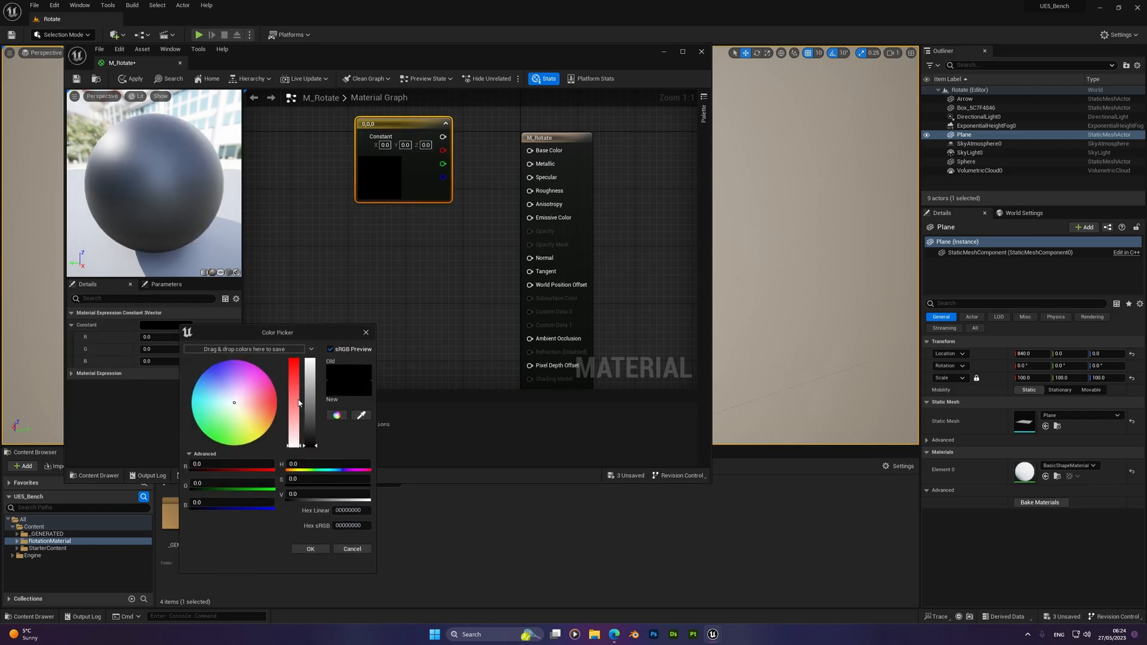
# Confirm the light grey base colour and enter 0.08 as the Roughness value
pyautogui.click(310, 548)
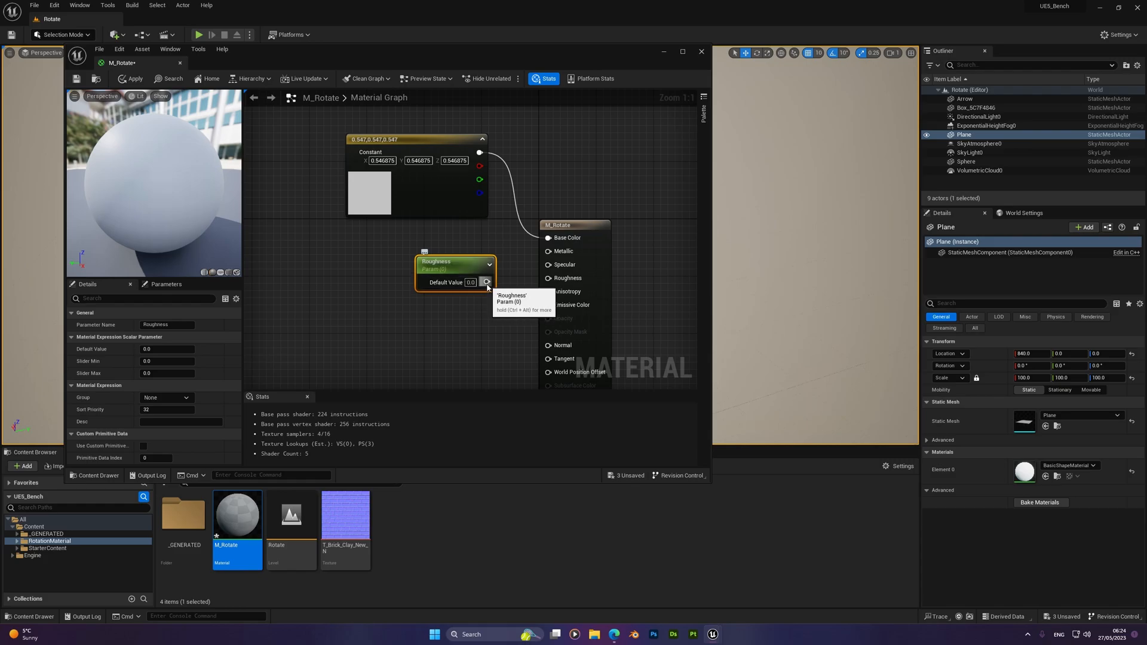
pyautogui.write('0.08')
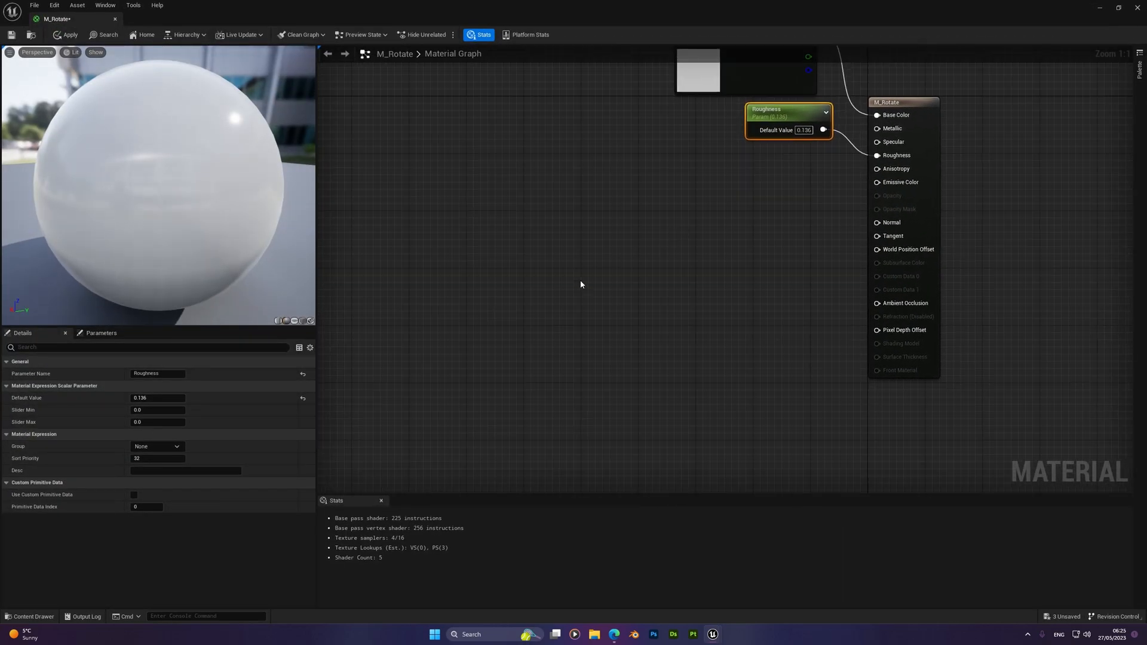
pyautogui.moveTo(907, 249)
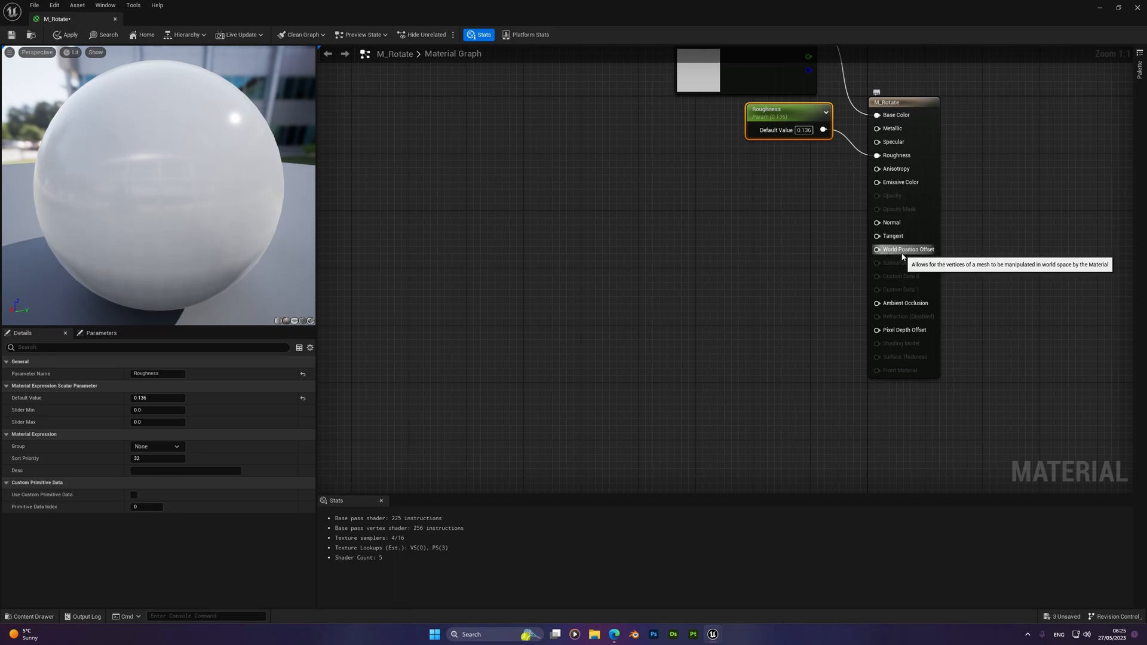
pyautogui.moveTo(931, 249)
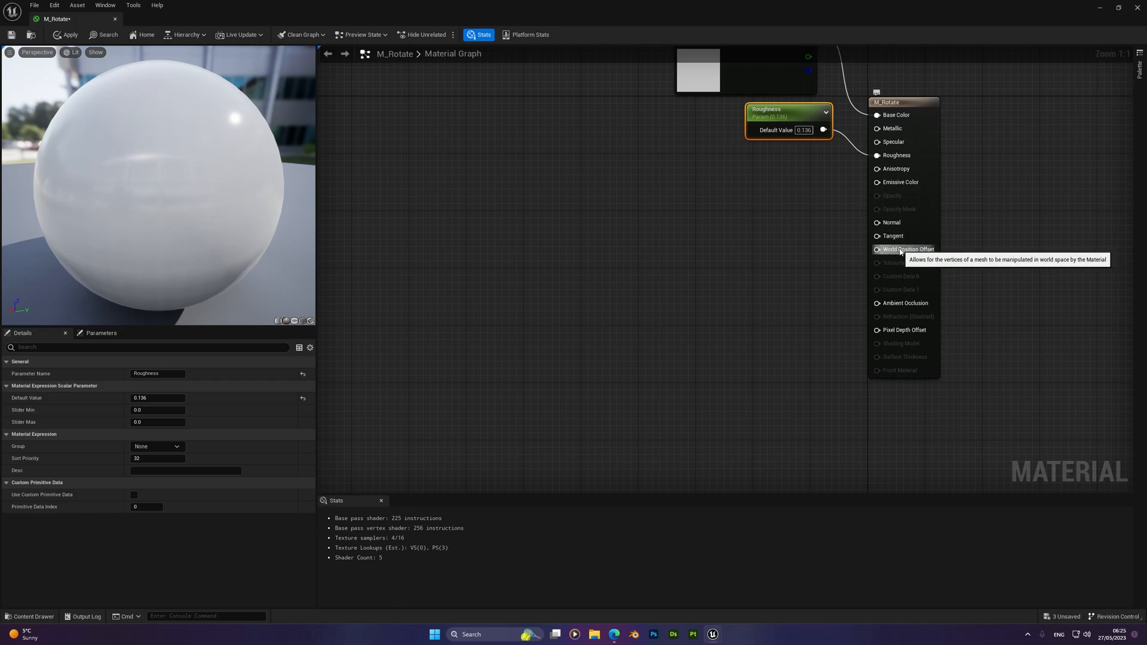
pyautogui.moveTo(899, 251)
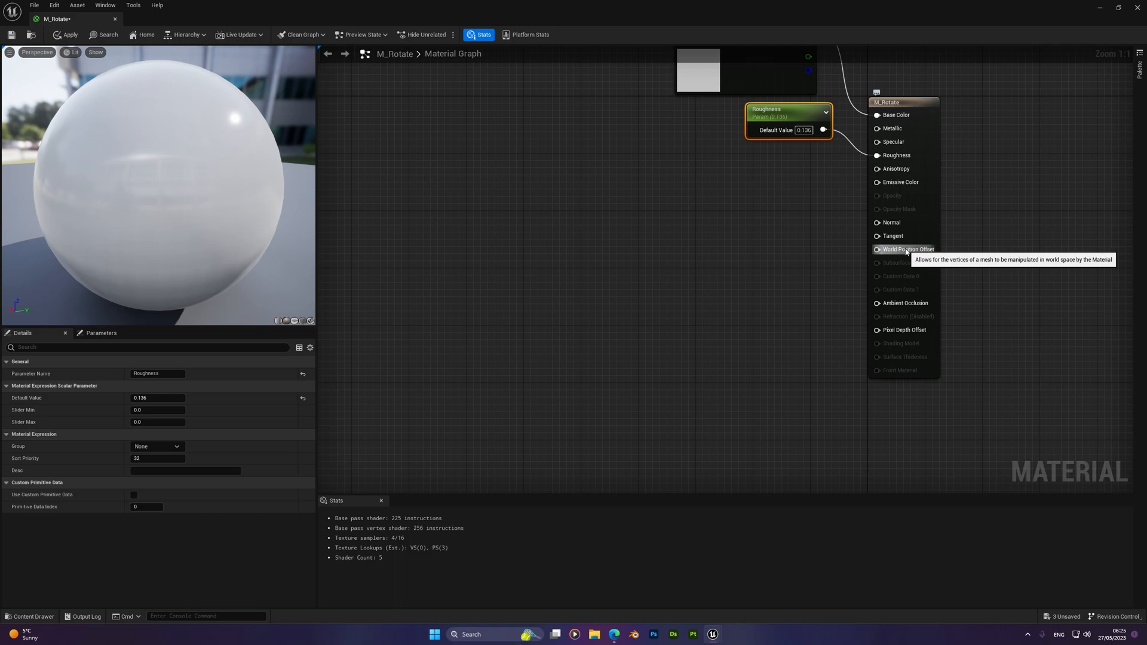
pyautogui.moveTo(890, 223)
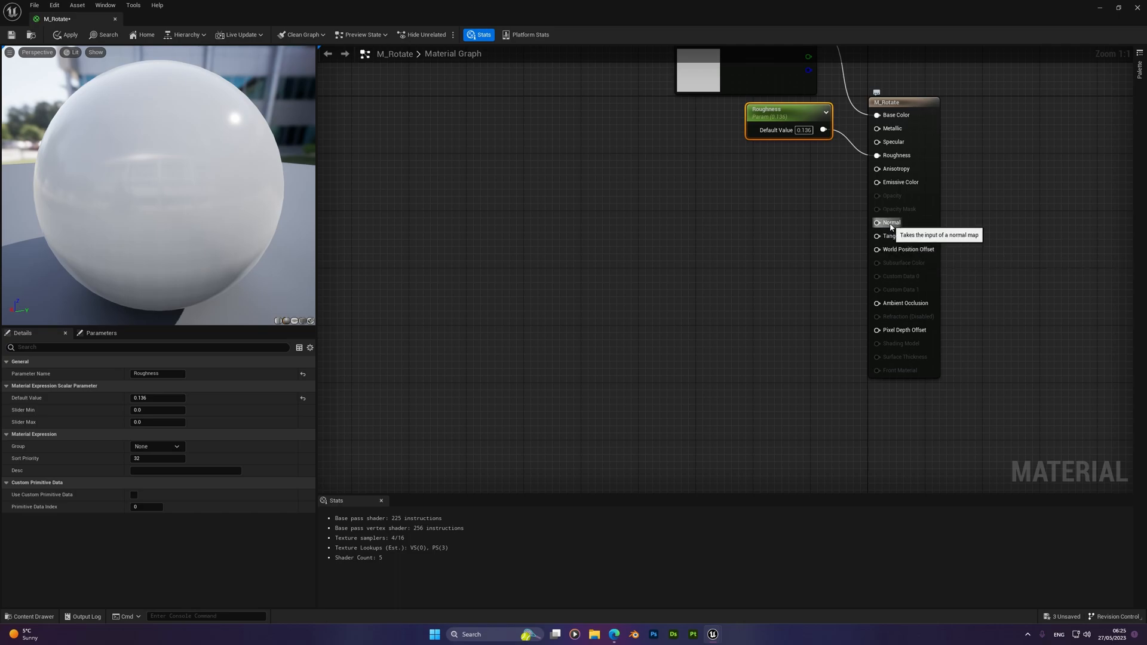
pyautogui.moveTo(746, 239)
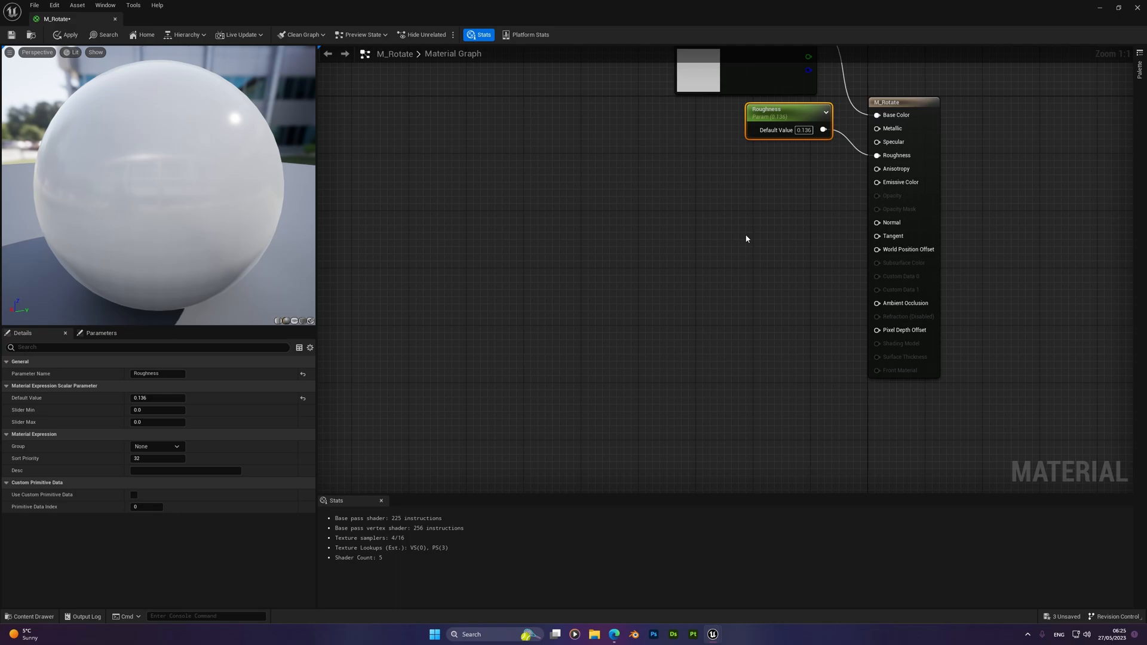
pyautogui.moveTo(890, 224)
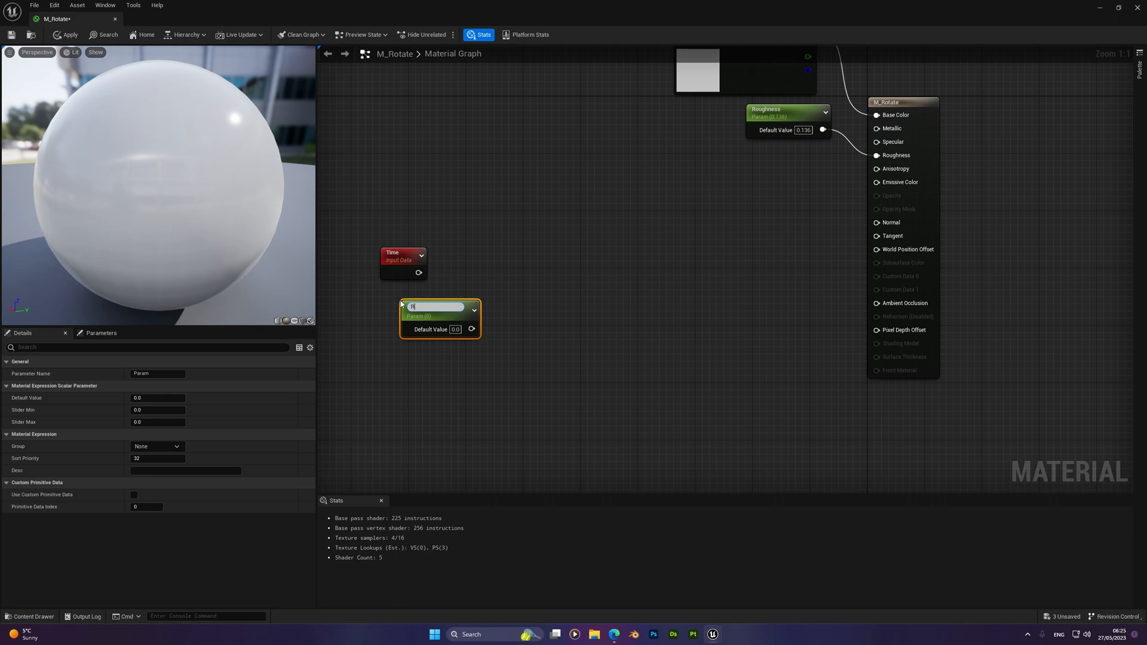
# Name the new scalar parameter 'Rotation Speed' and wire it into the Multiply with Time
pyautogui.write('Rotation Speed')
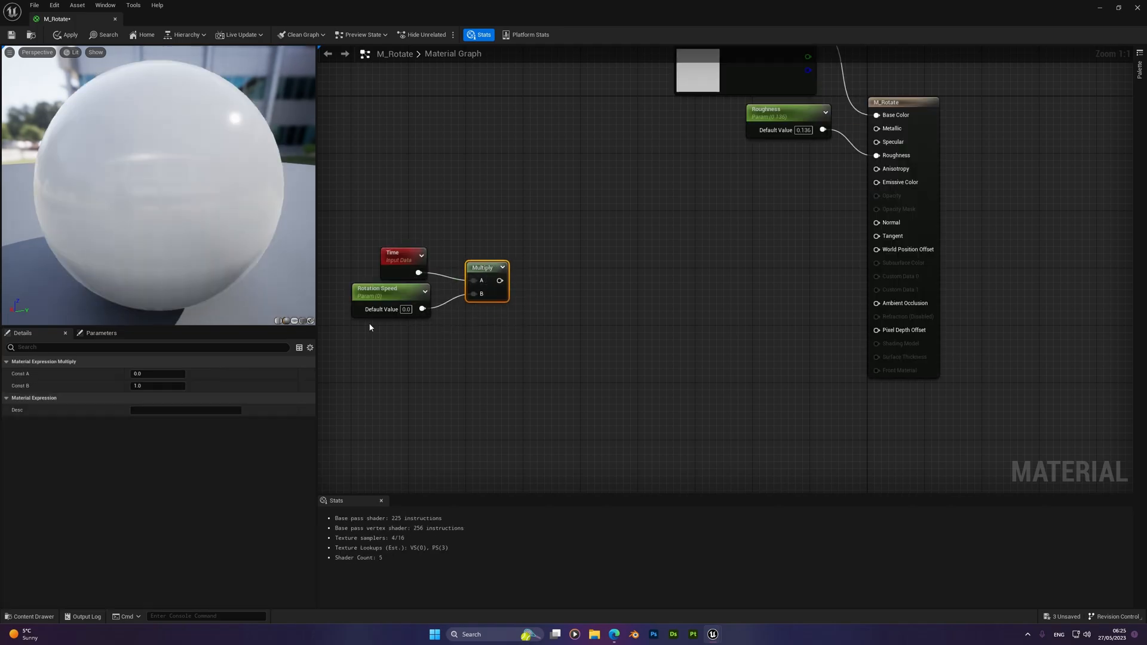
pyautogui.click(375, 287)
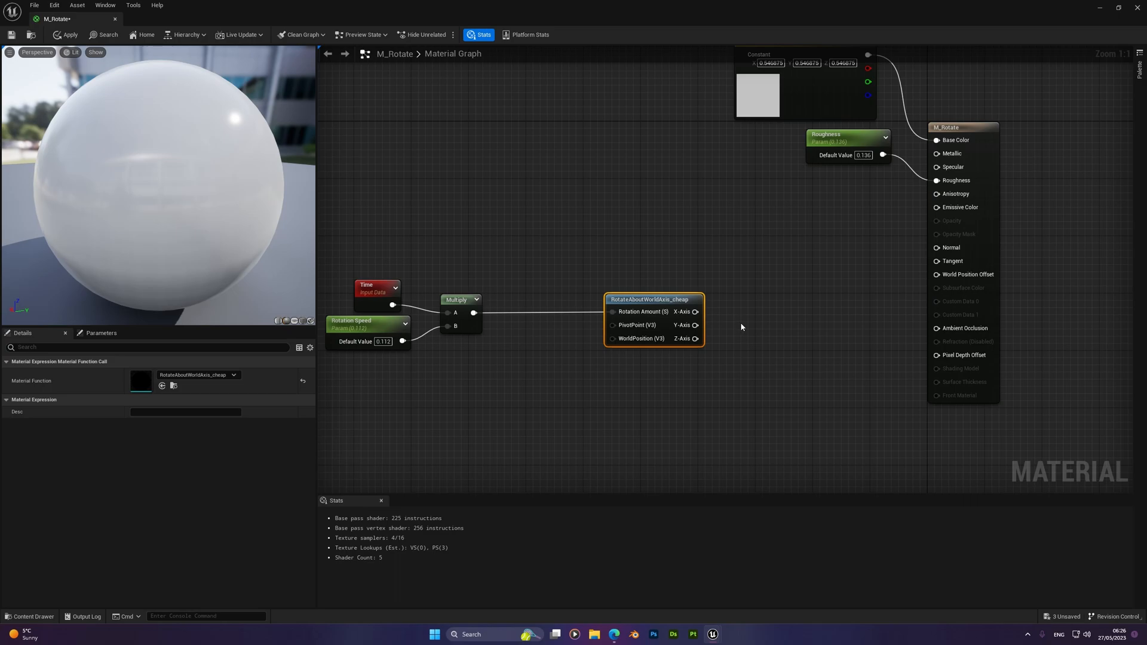
pyautogui.moveTo(740, 317)
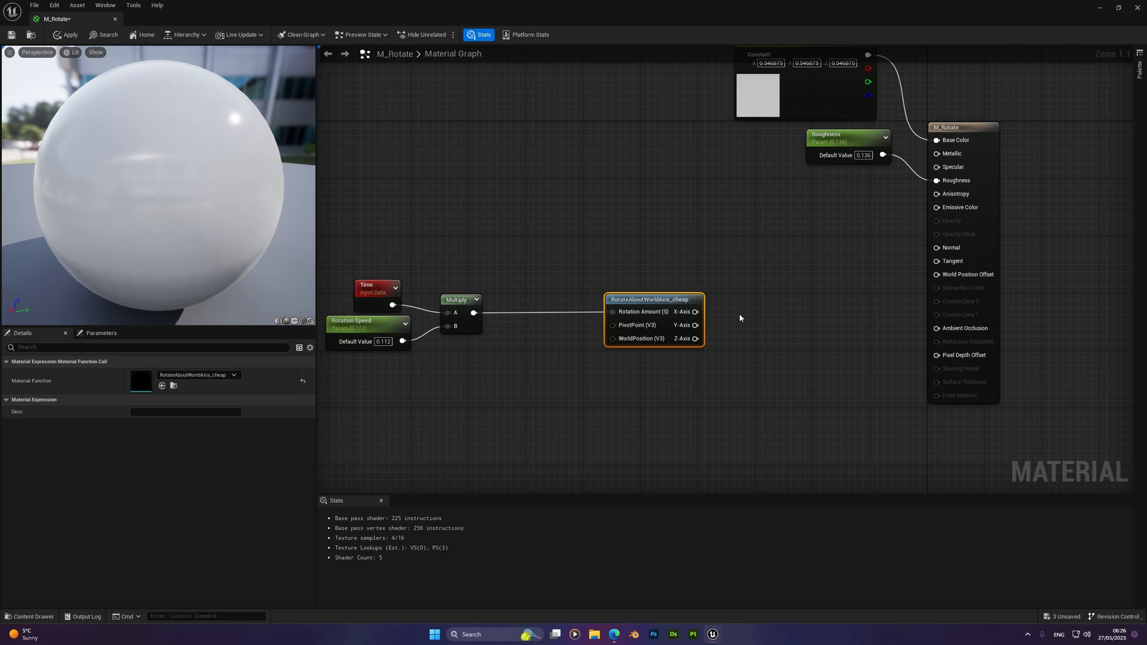
pyautogui.moveTo(734, 329)
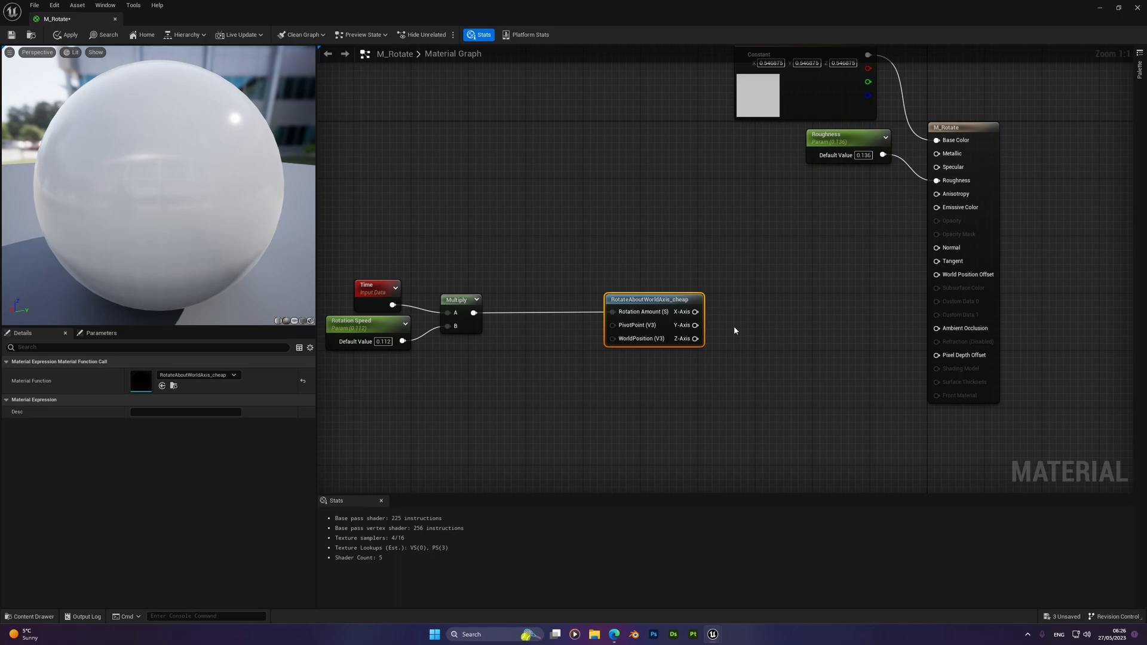
pyautogui.moveTo(698, 312)
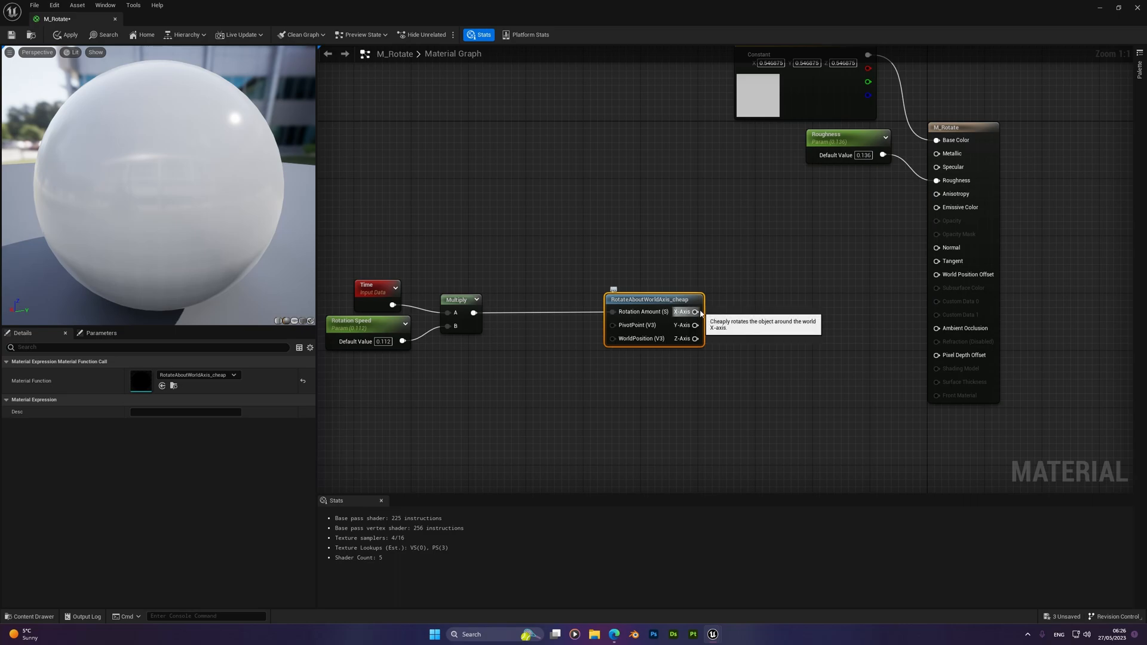
pyautogui.moveTo(706, 306)
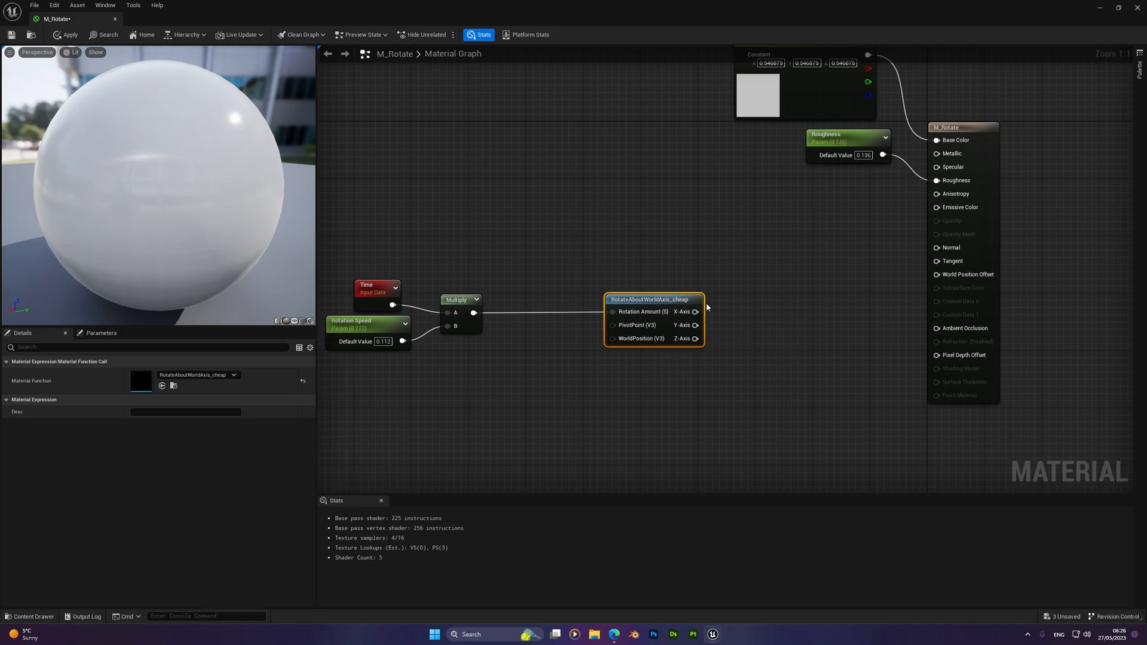
pyautogui.moveTo(713, 306)
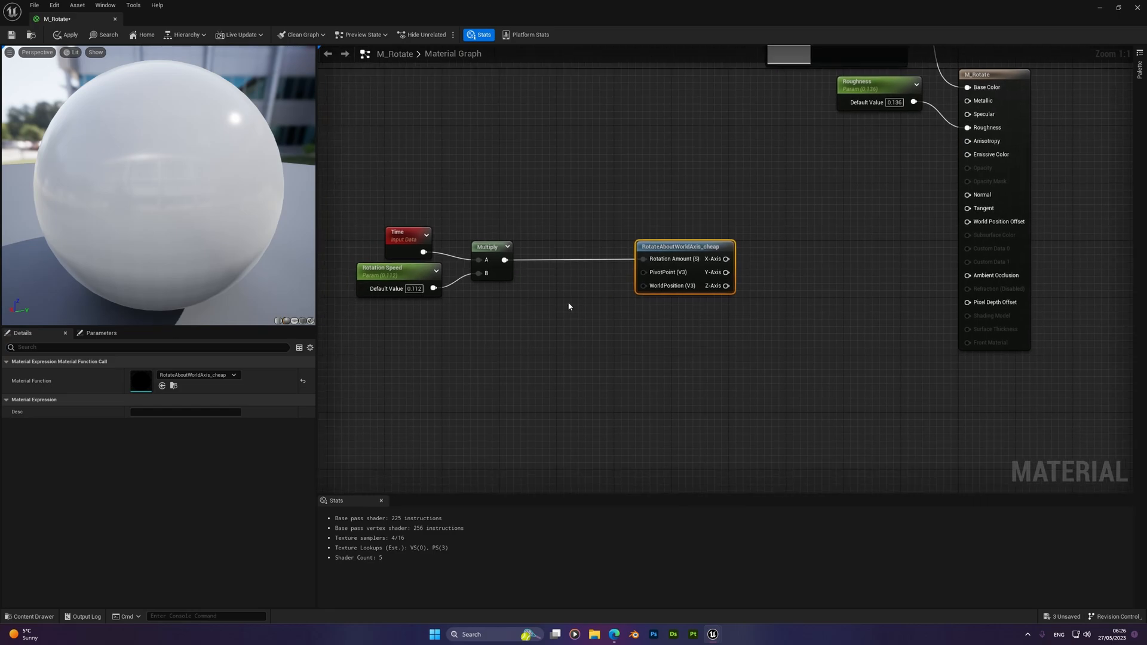
pyautogui.moveTo(619, 320)
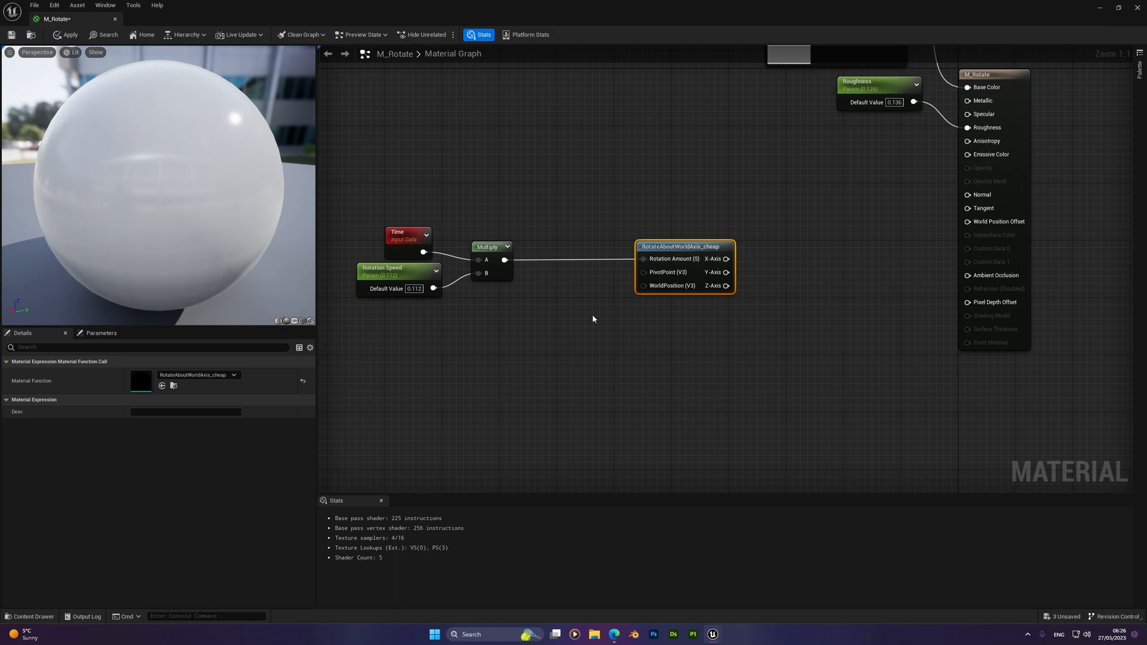
pyautogui.moveTo(587, 266)
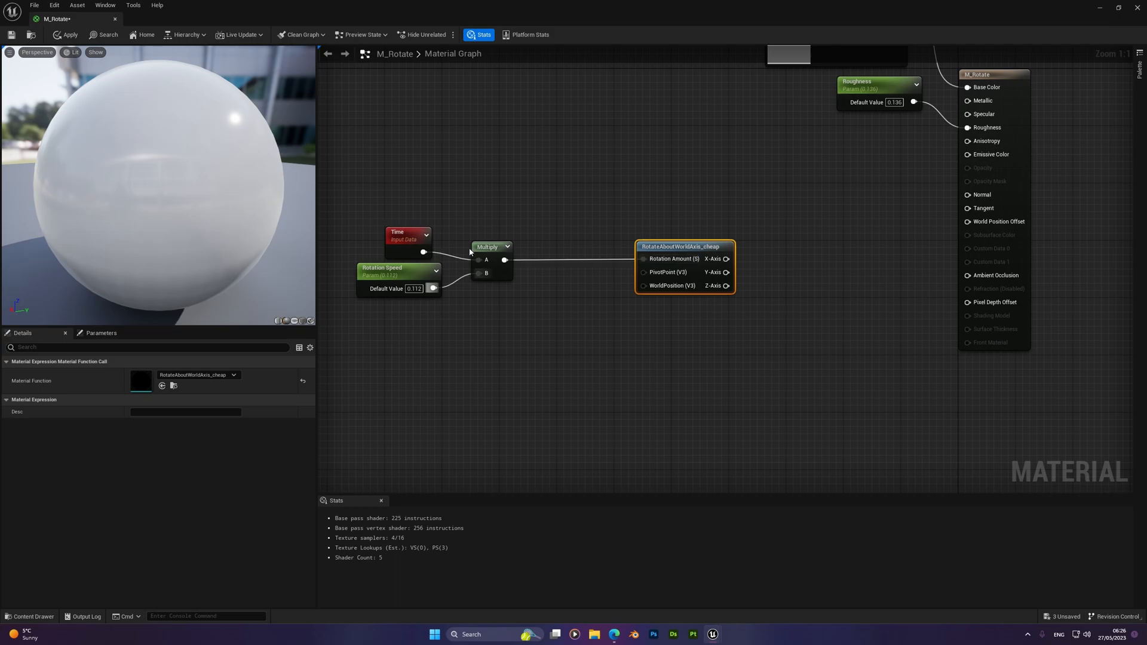
pyautogui.moveTo(655, 273)
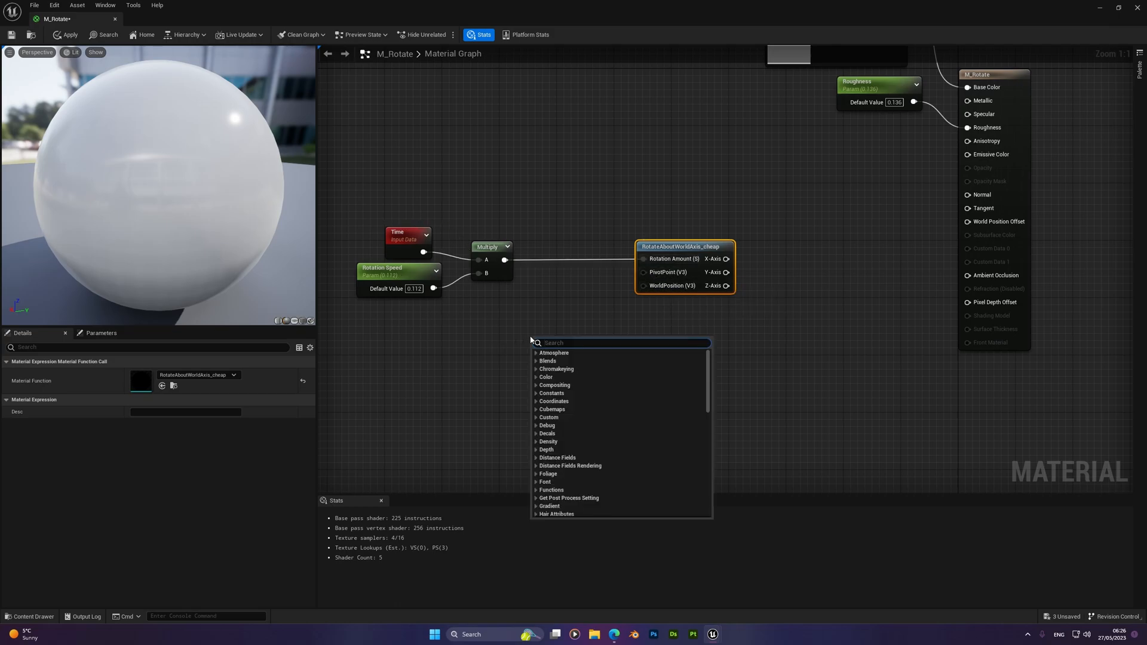
# Add an Object Position node and connect it to RotateAboutWorldAxis_cheap's PivotPoint
pyautogui.write('obje')
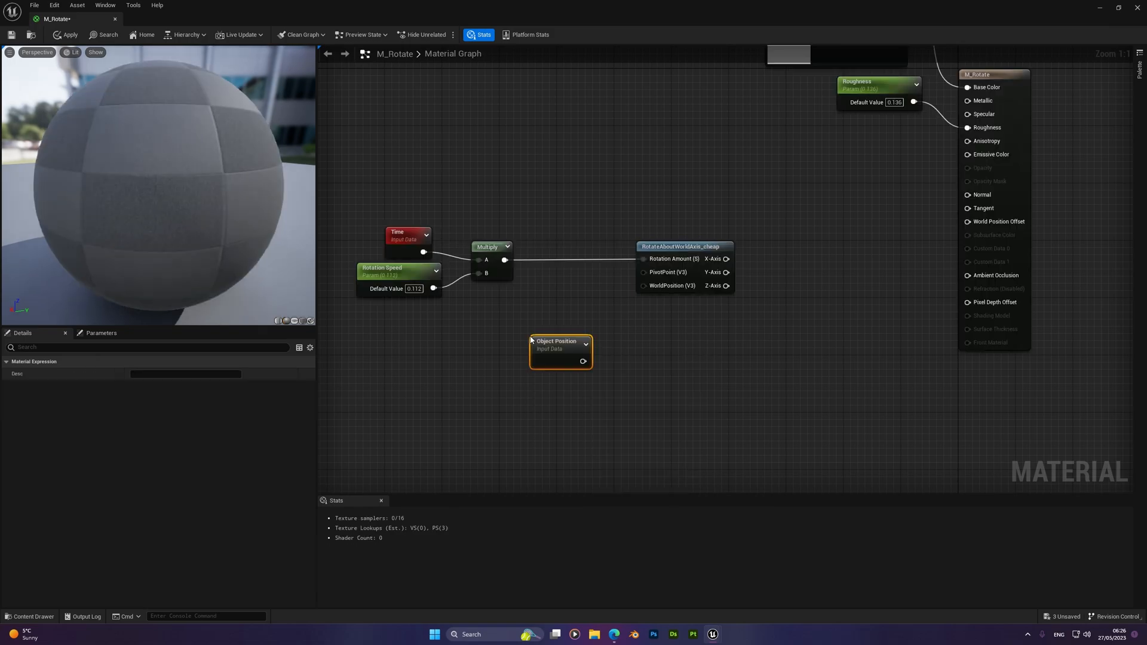
pyautogui.moveTo(560, 351); pyautogui.dragTo(530, 350)
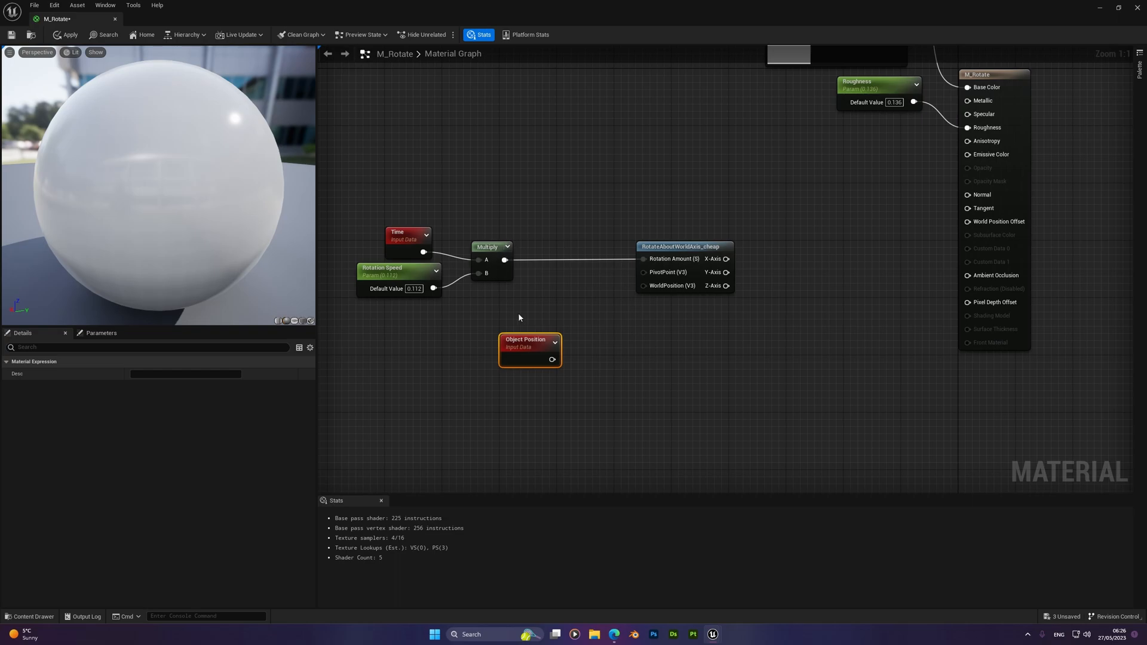
pyautogui.moveTo(551, 359); pyautogui.dragTo(642, 286)
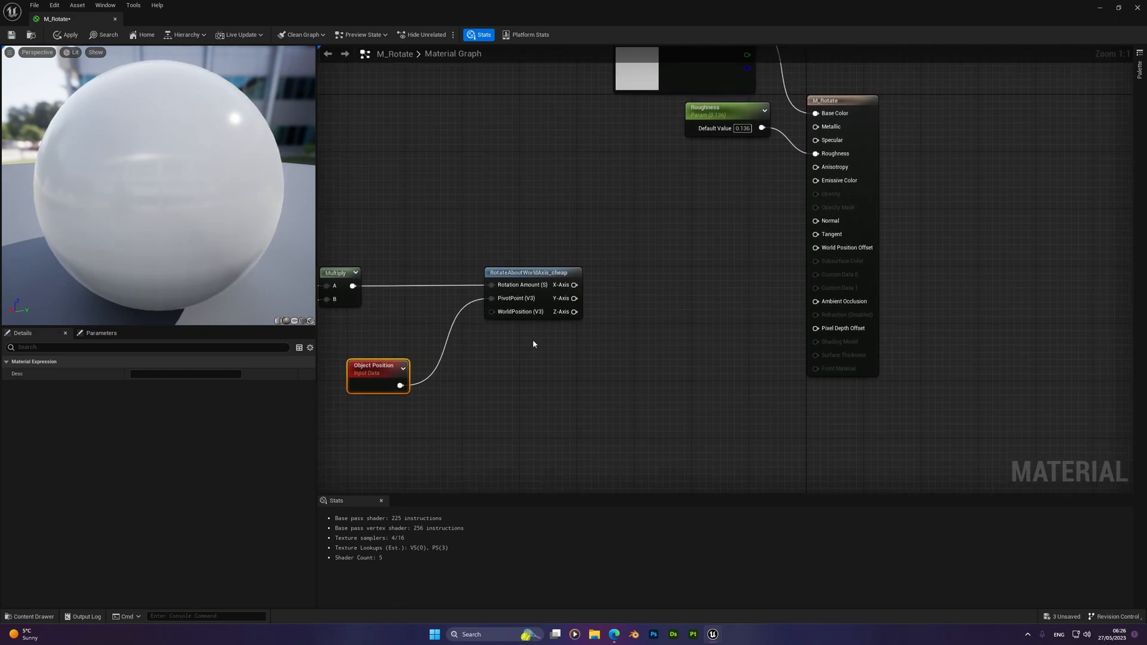
pyautogui.moveTo(576, 310); pyautogui.dragTo(676, 352)
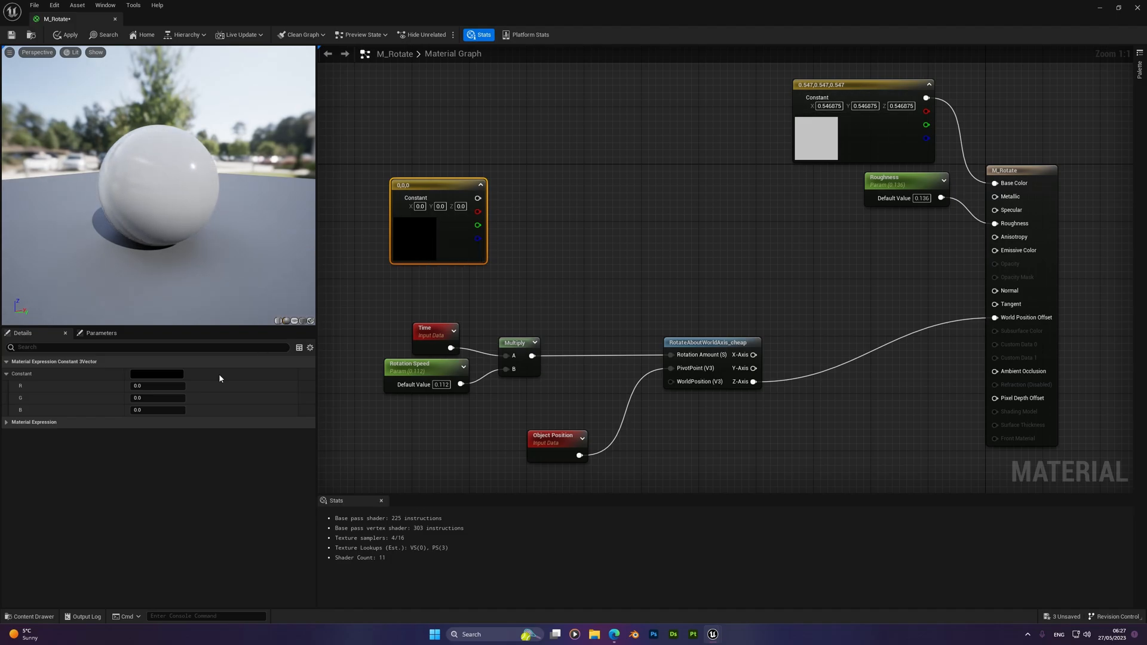
# Set the axis Constant3Vector's B channel to 1.0 for a 0,0,1 axis
pyautogui.click(157, 410)
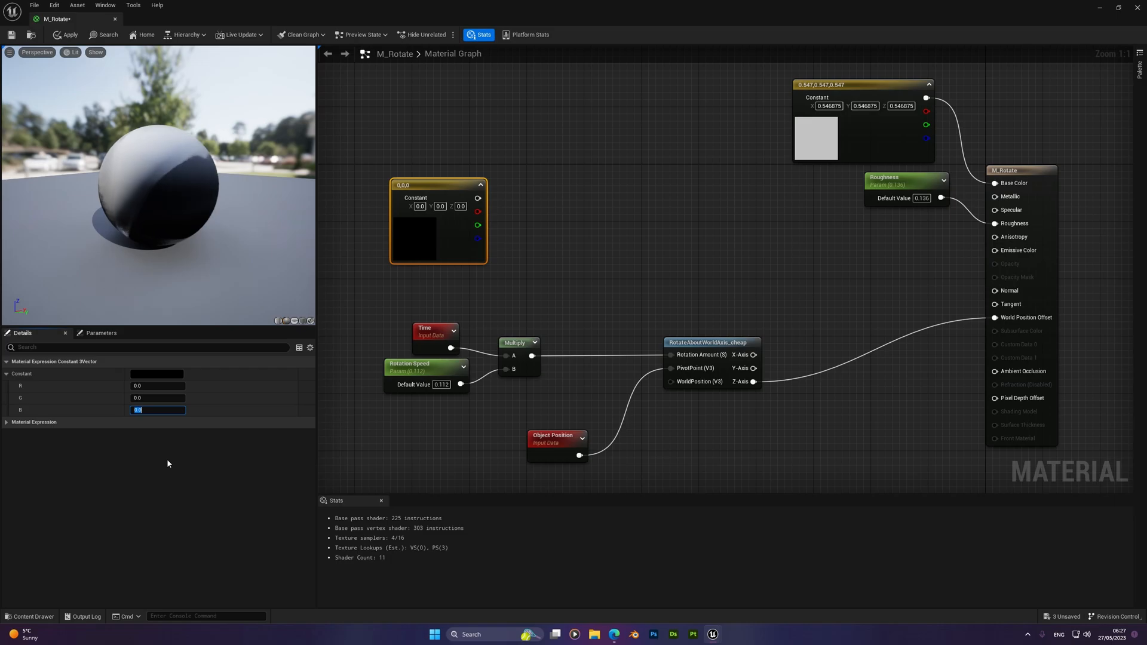
pyautogui.write('1.0')
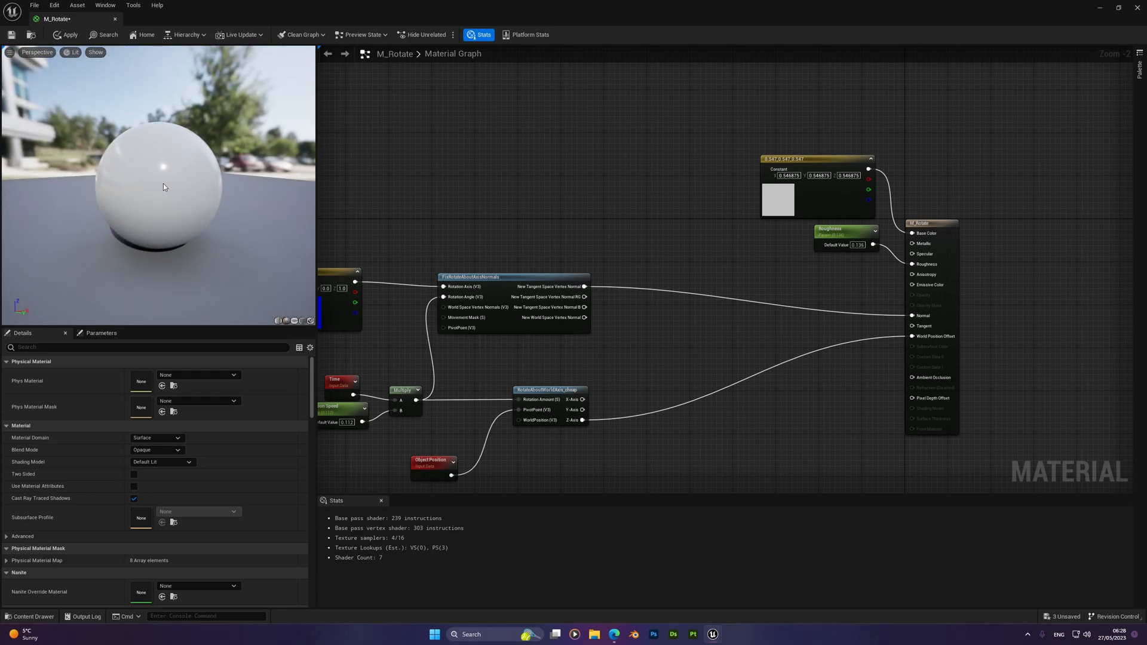
# Assign M_Rotate to the Arrow's Element 0 material and check the Box's material
pyautogui.click(68, 35)
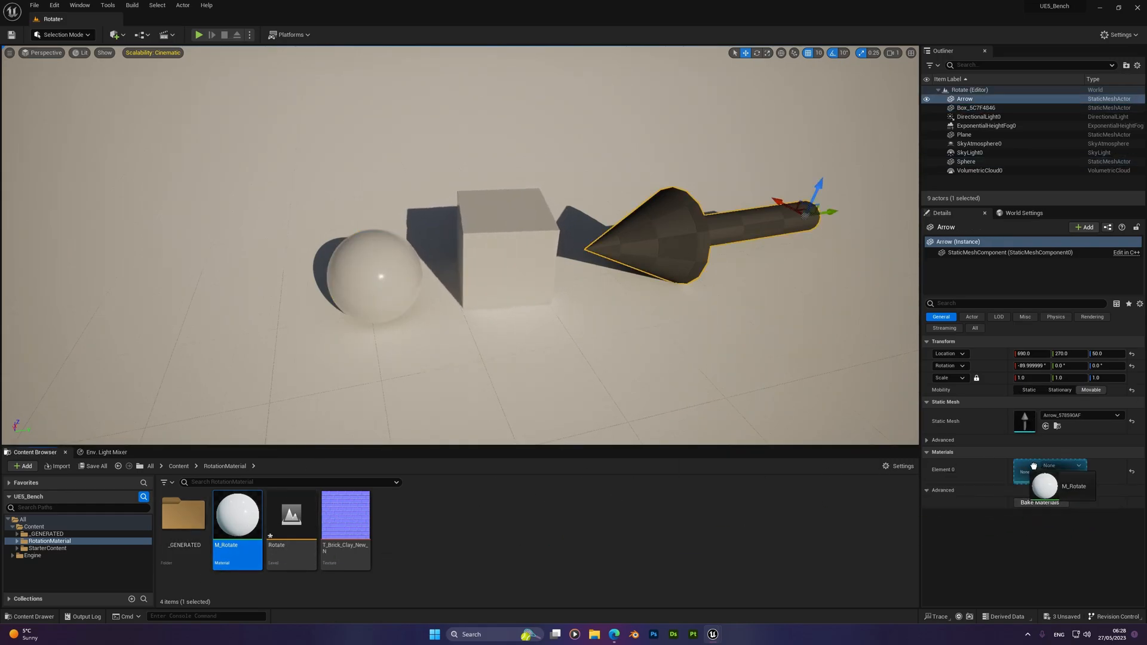
pyautogui.click(1073, 486)
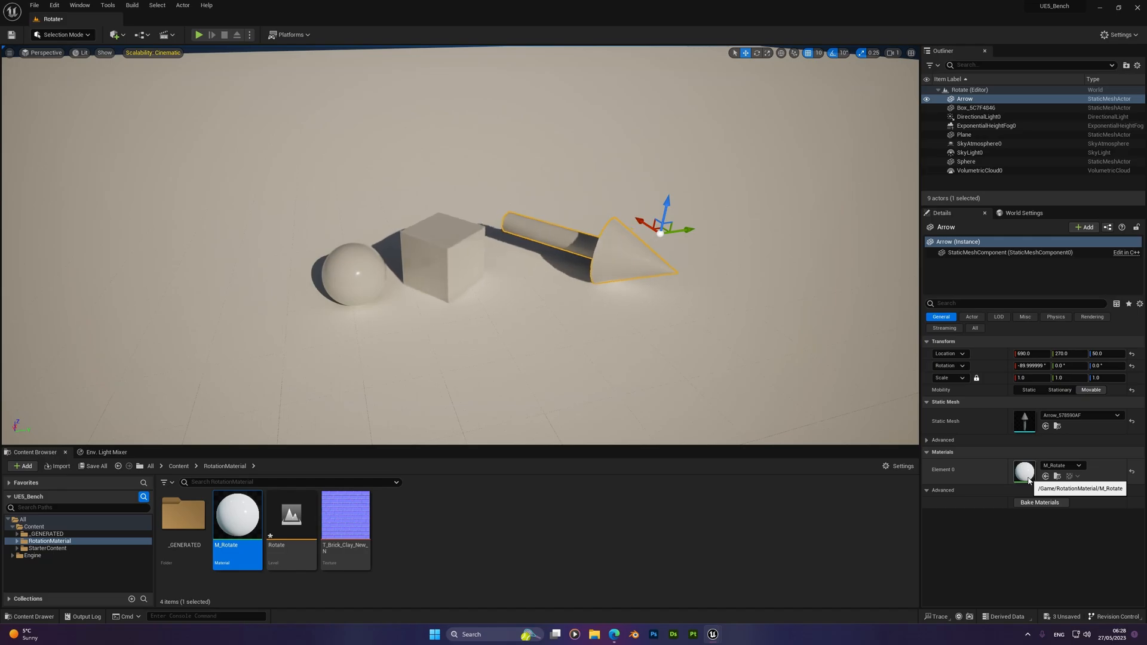
pyautogui.click(975, 107)
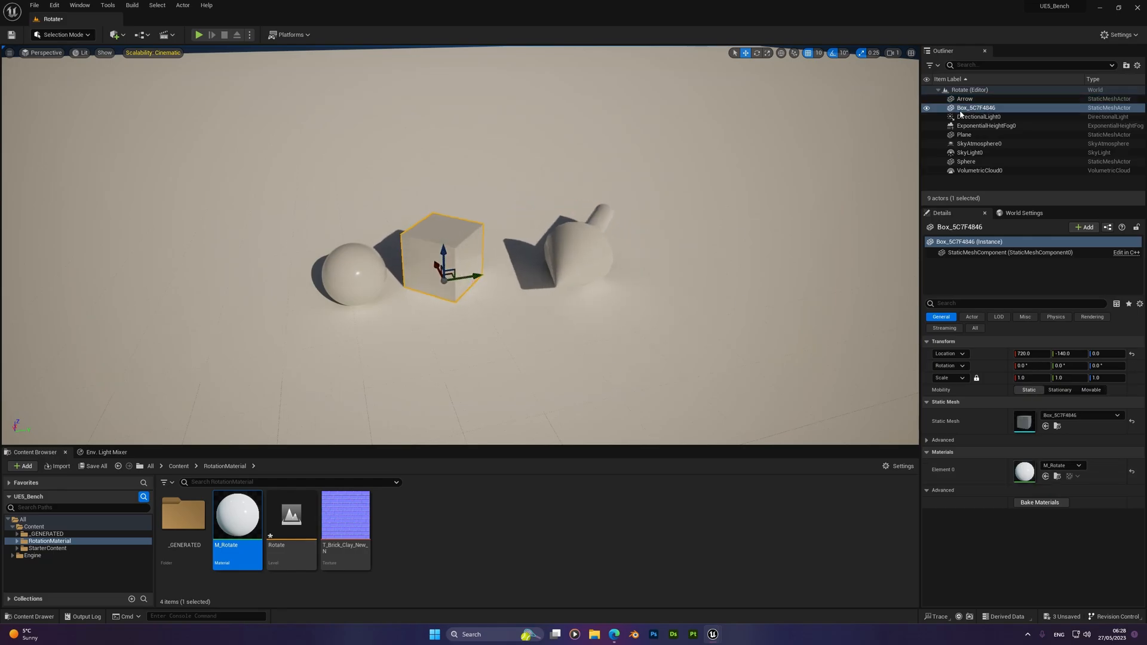
pyautogui.click(965, 99)
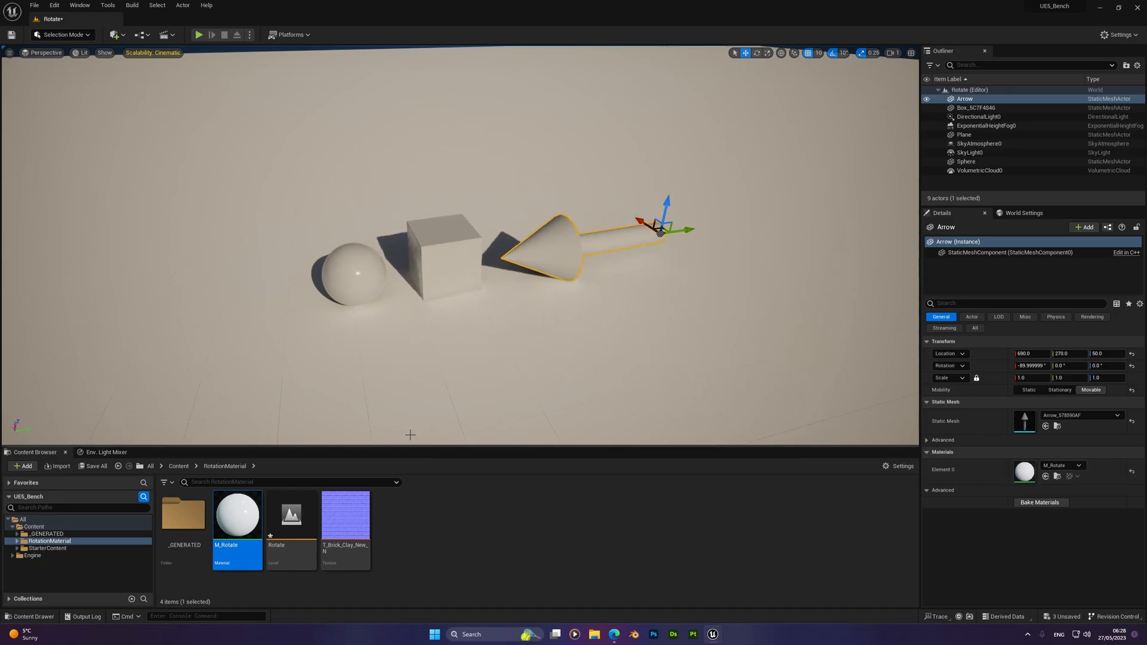
# Add BlendAngleCorrectedNormals to M_Rotate and connect the brick normal map to it
pyautogui.doubleClick(236, 515)
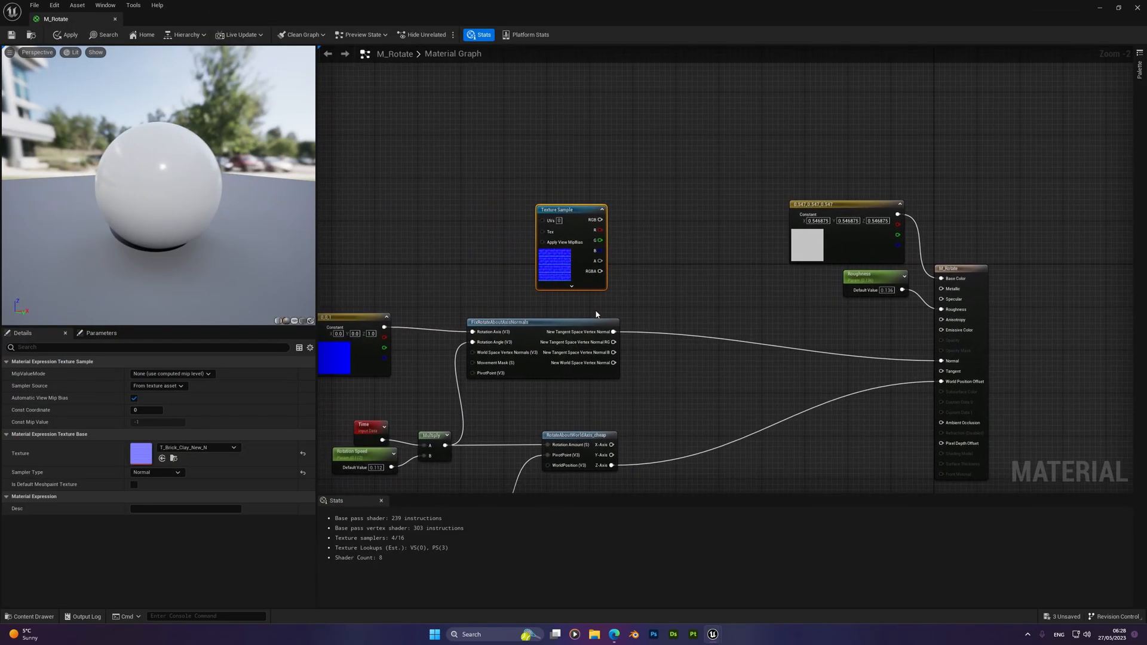
pyautogui.write('blenda')
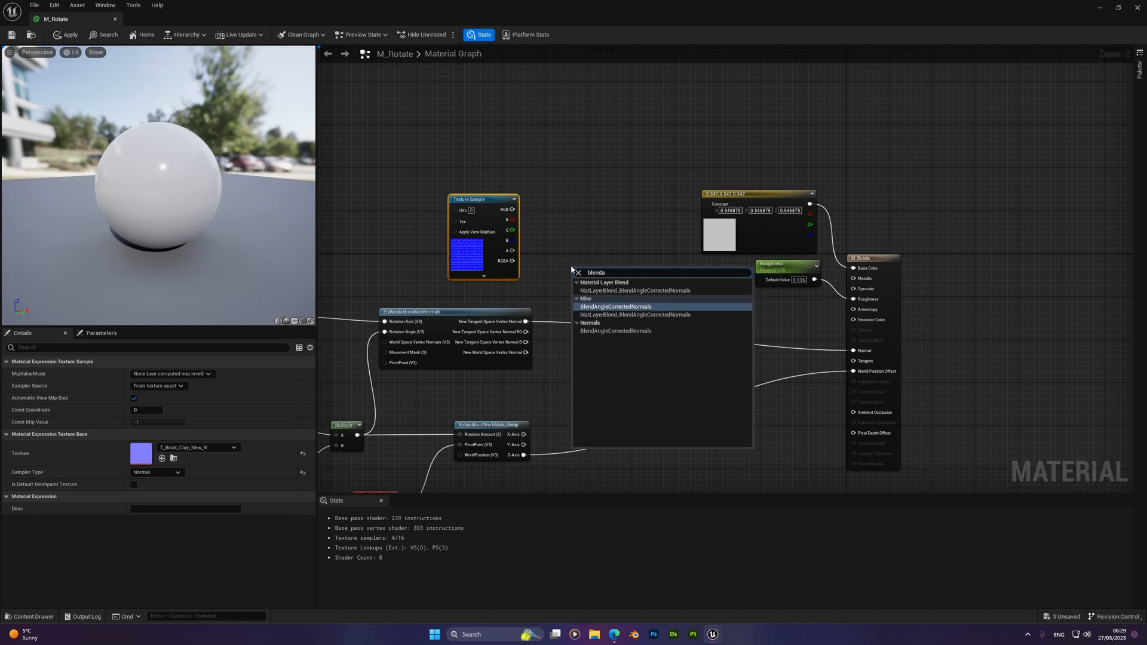
pyautogui.click(615, 306)
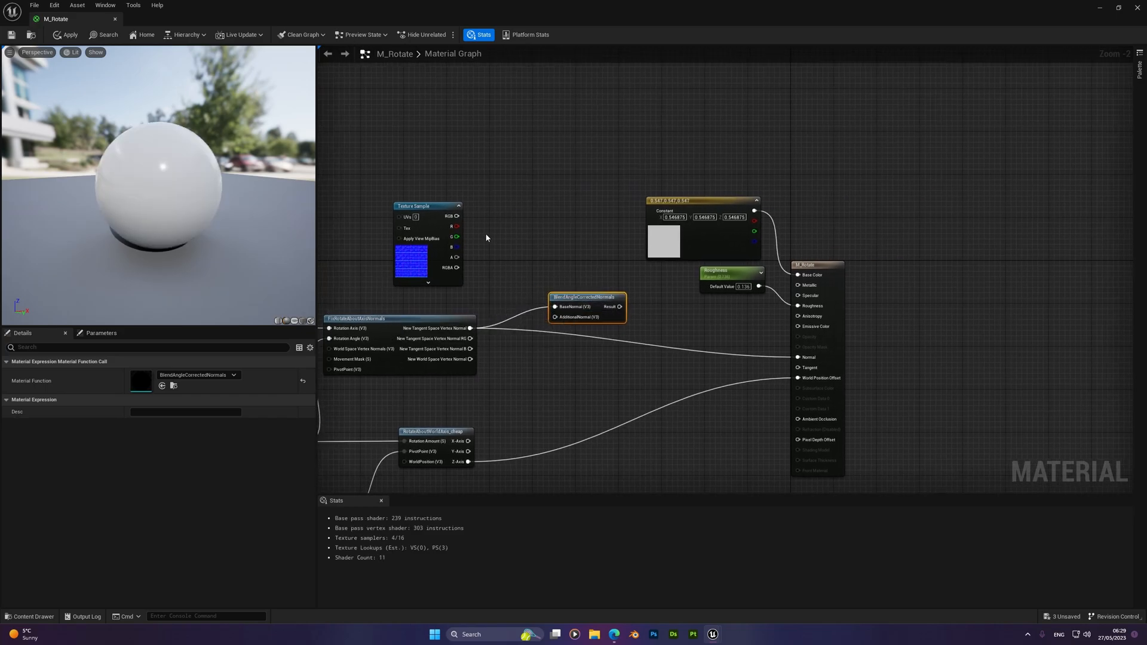
pyautogui.moveTo(458, 216); pyautogui.dragTo(556, 317)
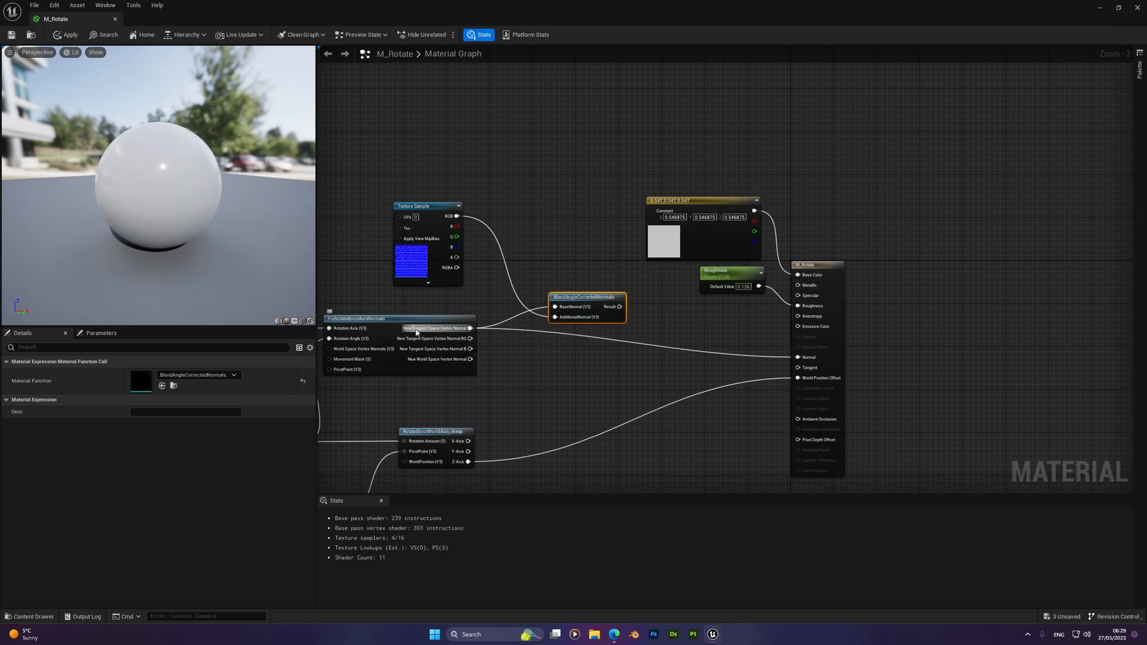
pyautogui.moveTo(446, 328)
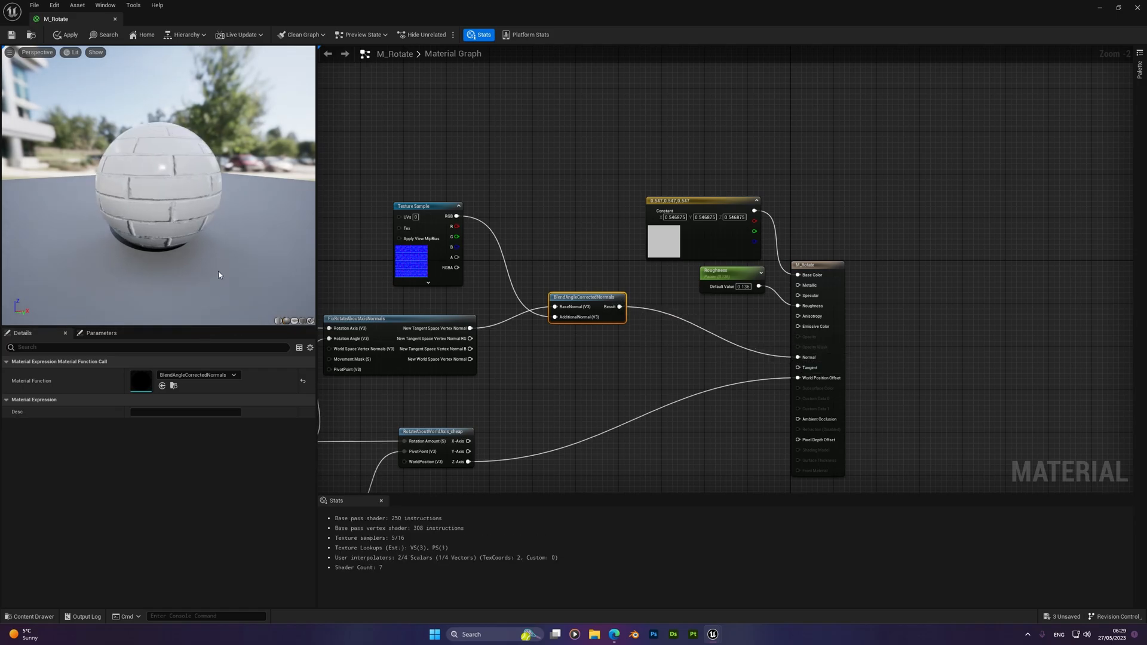
# Darken the Constant3Vector base colour to a deeper grey, Value about 0.18
pyautogui.click(65, 35)
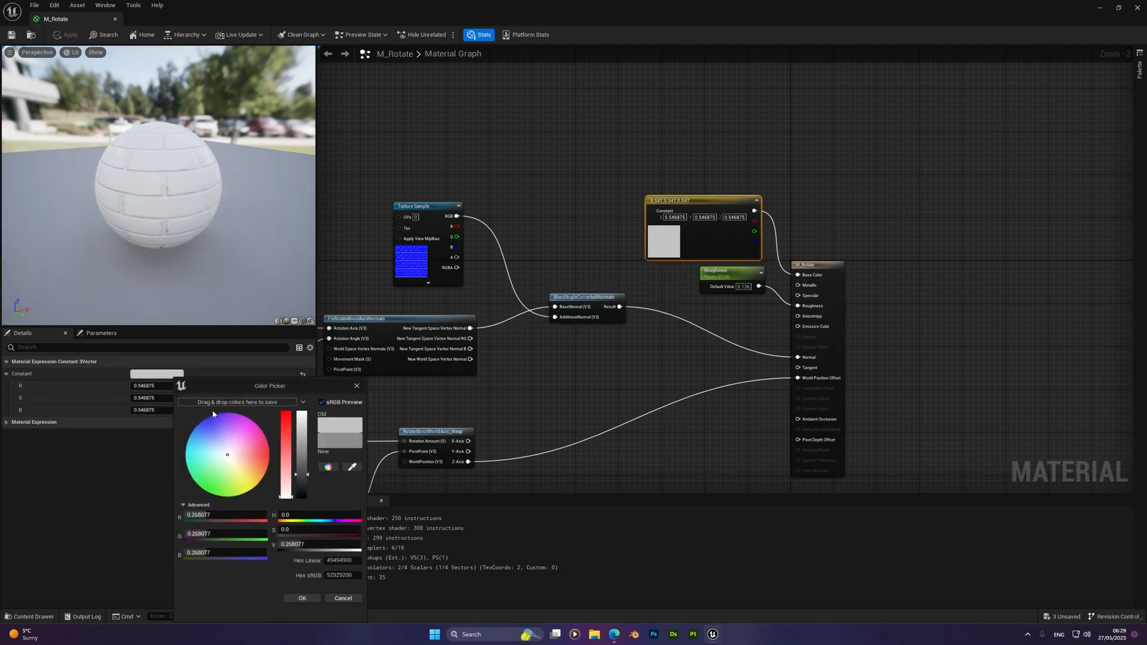
pyautogui.moveTo(298, 432); pyautogui.dragTo(298, 479)
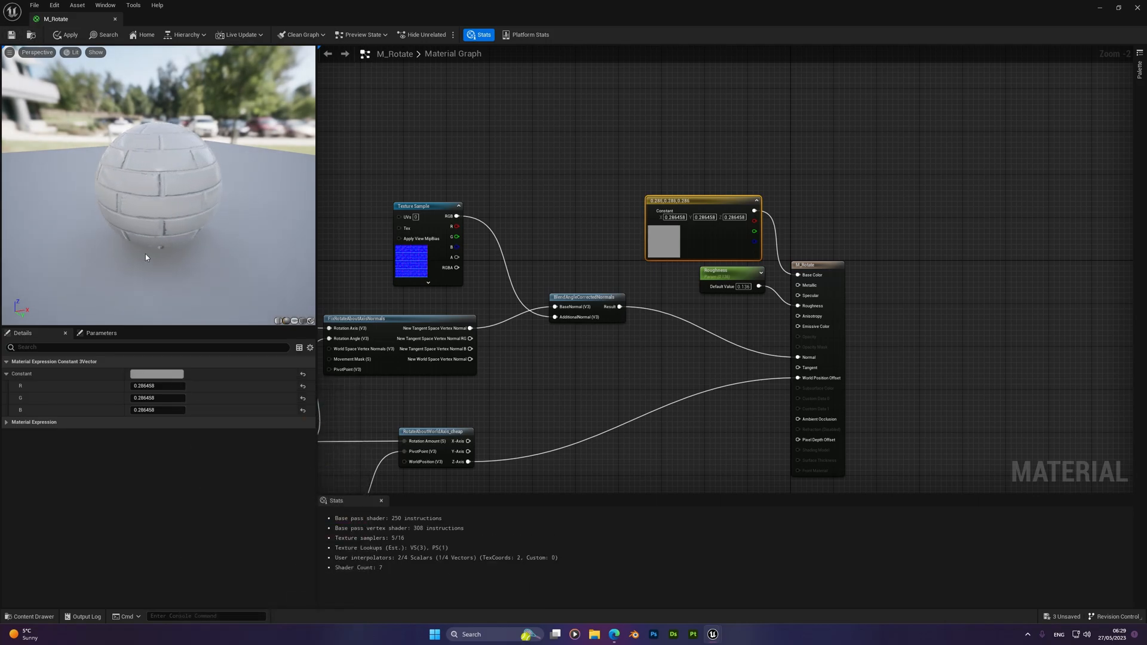
pyautogui.click(156, 374)
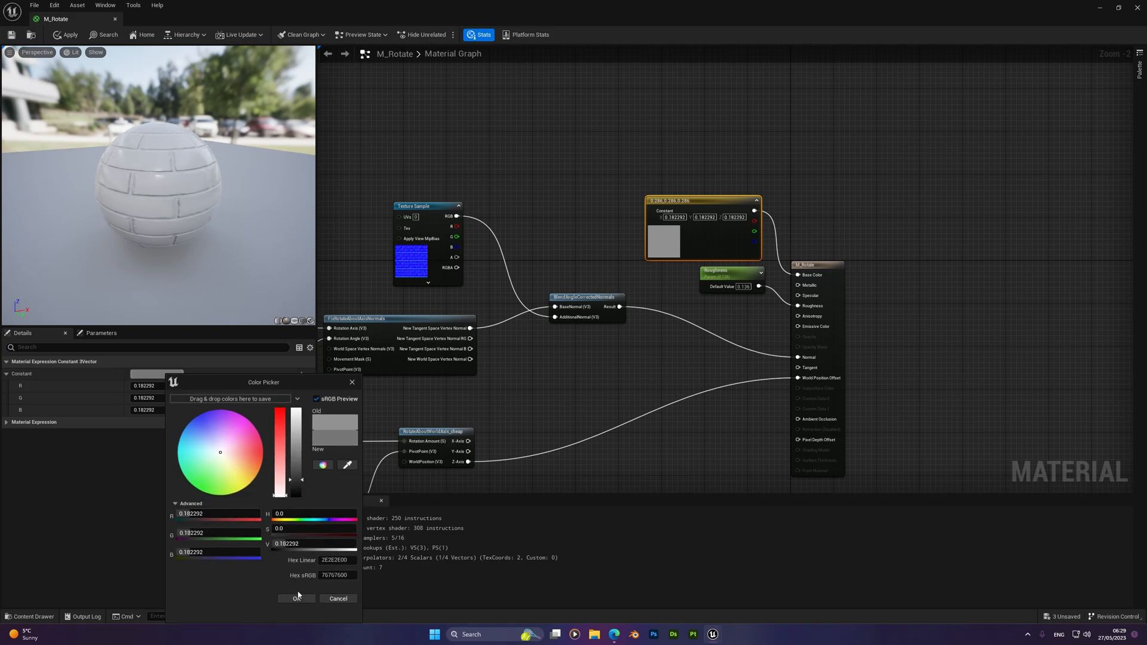
pyautogui.click(297, 598)
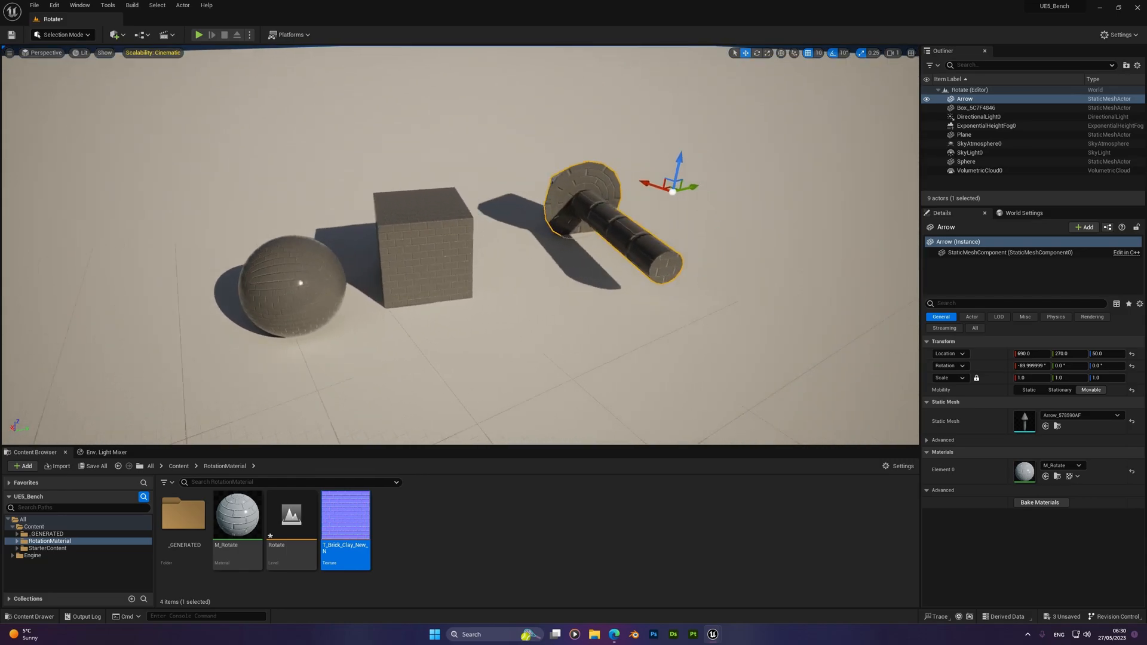
# Open the new M_Rotate_Inst material instance
pyautogui.click(113, 35)
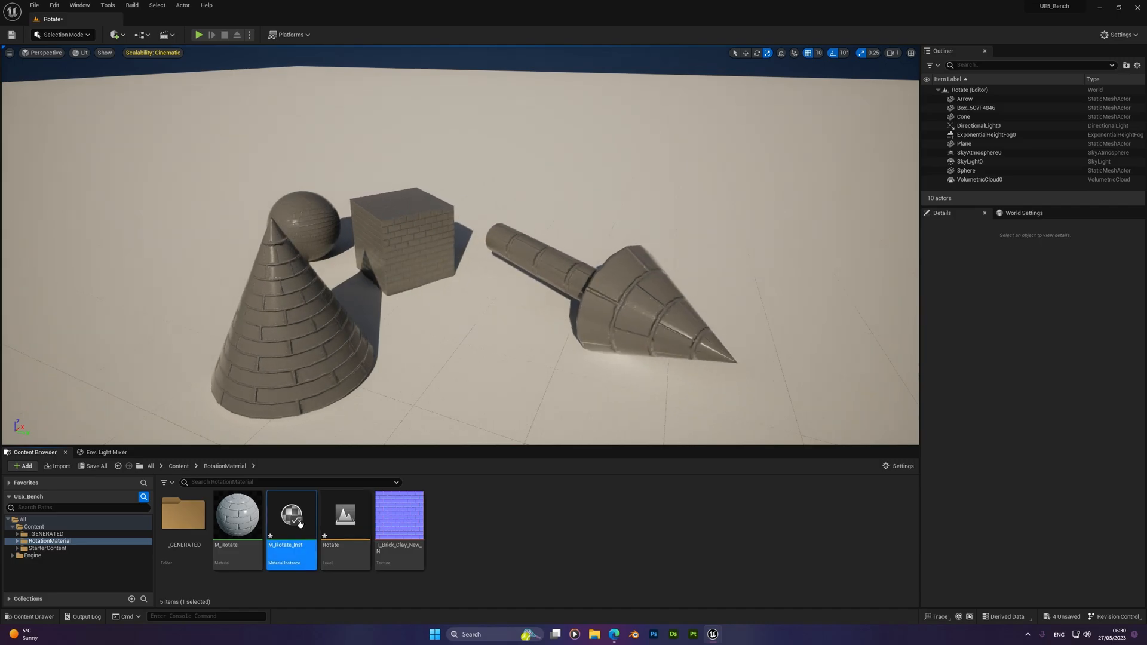
pyautogui.doubleClick(291, 515)
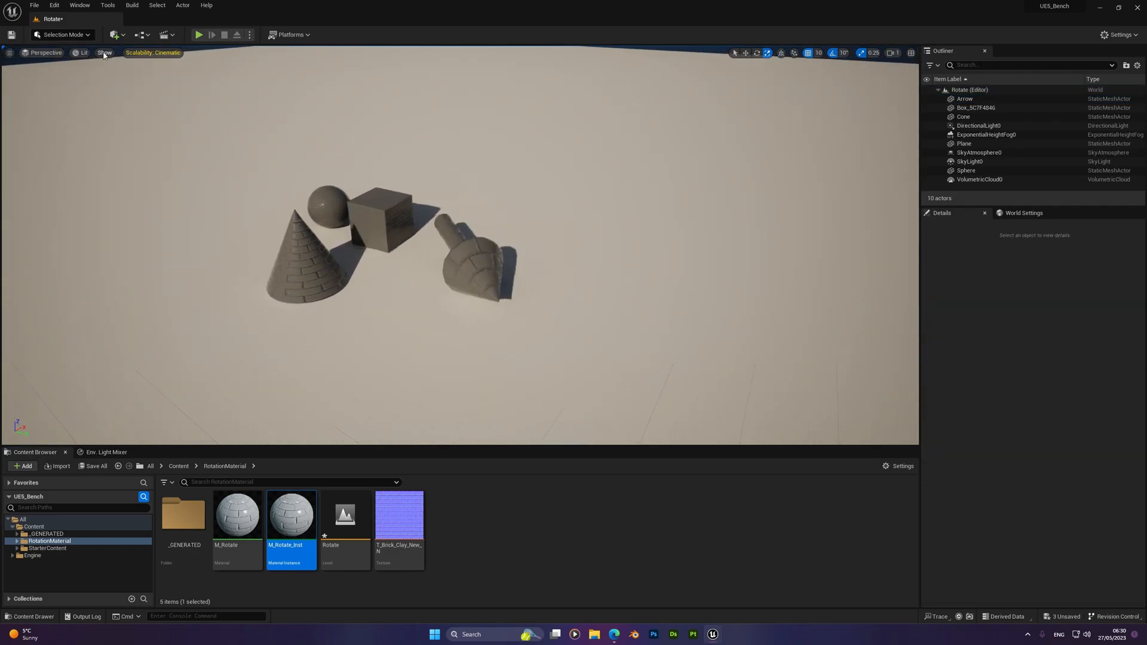
pyautogui.click(84, 52)
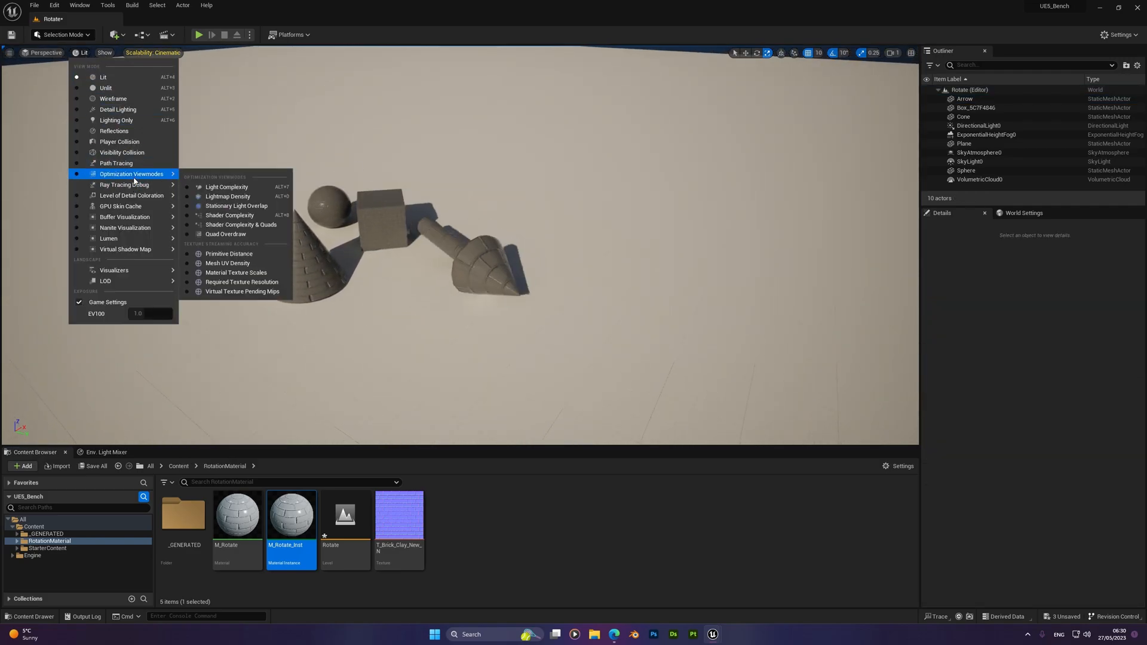
pyautogui.click(229, 215)
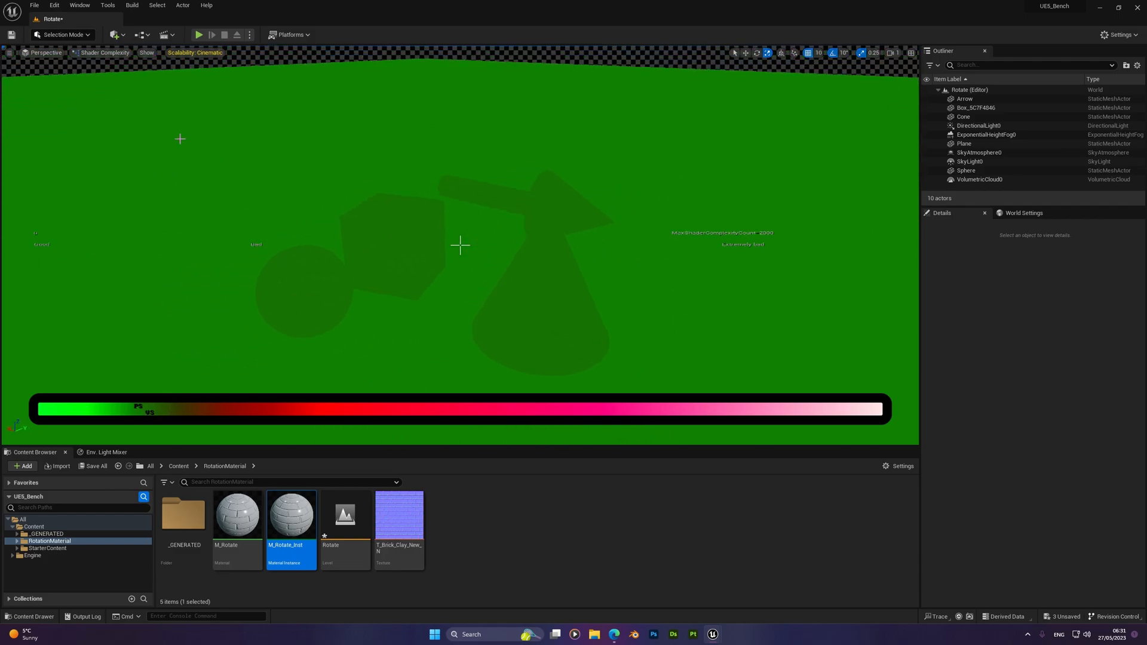
pyautogui.click(84, 52)
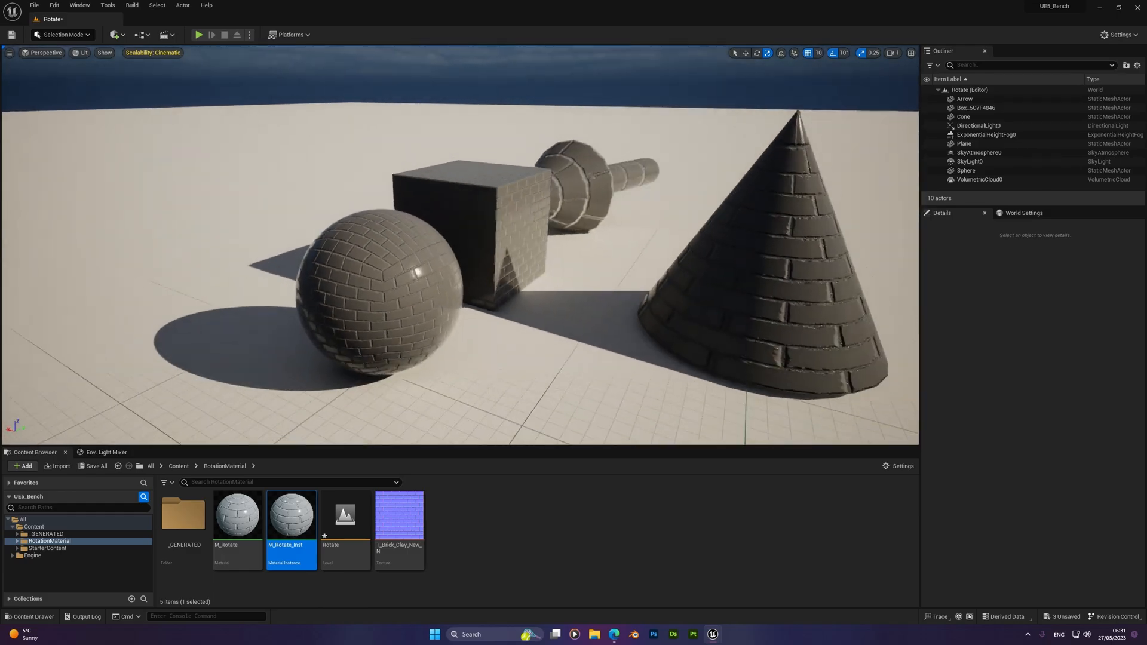
pyautogui.click(398, 274)
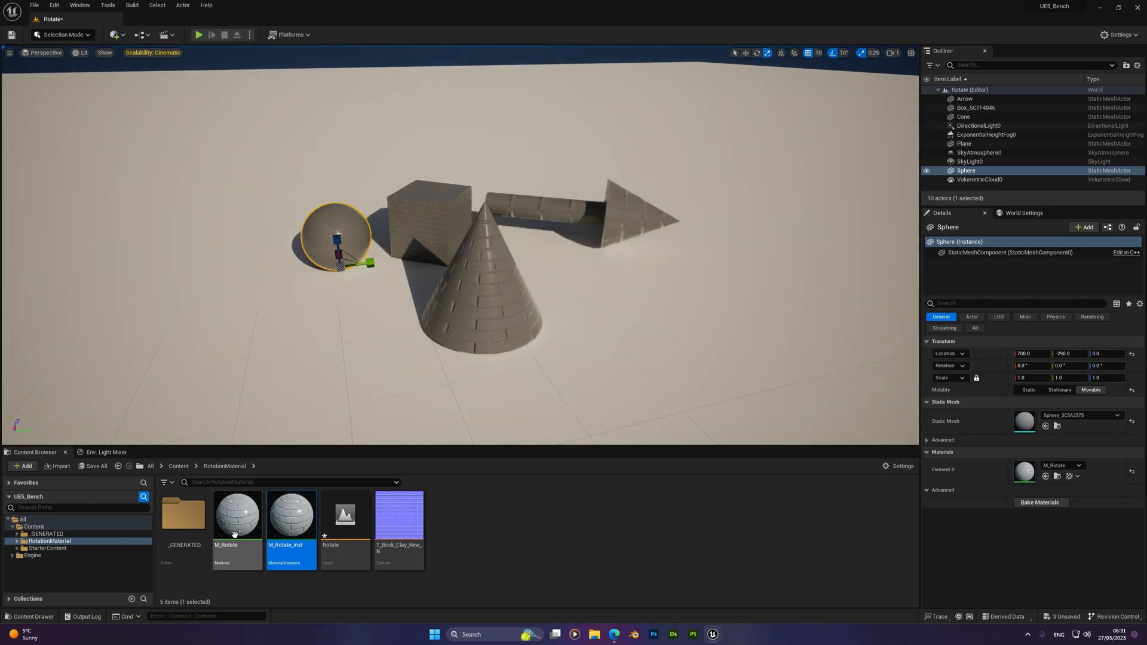
pyautogui.doubleClick(237, 512)
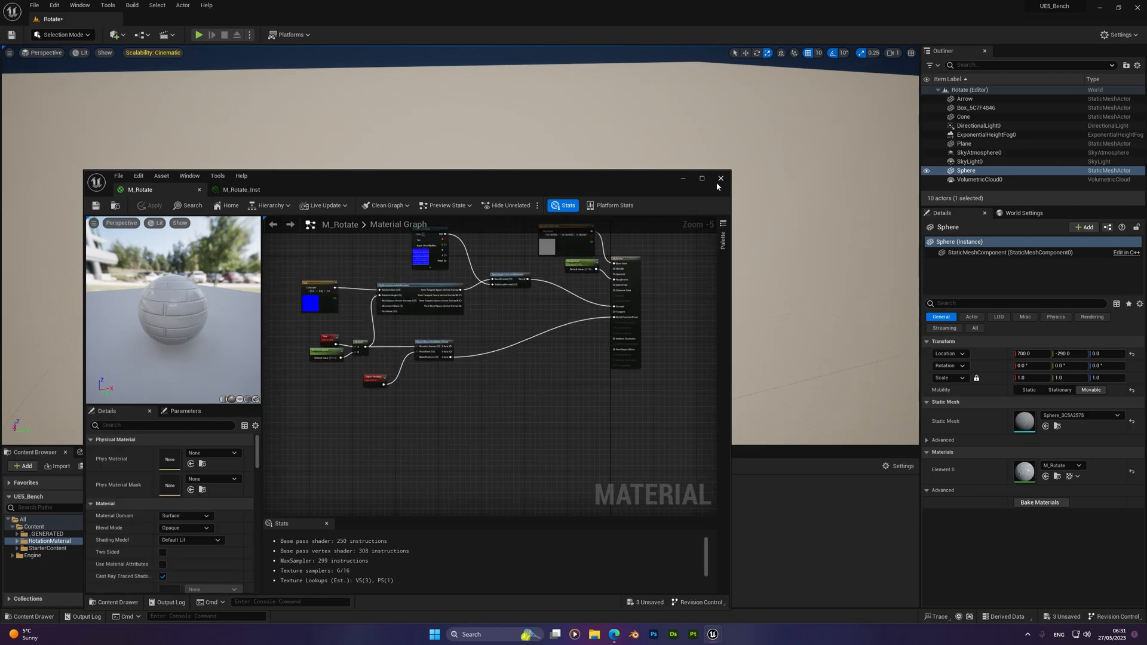
pyautogui.click(719, 178)
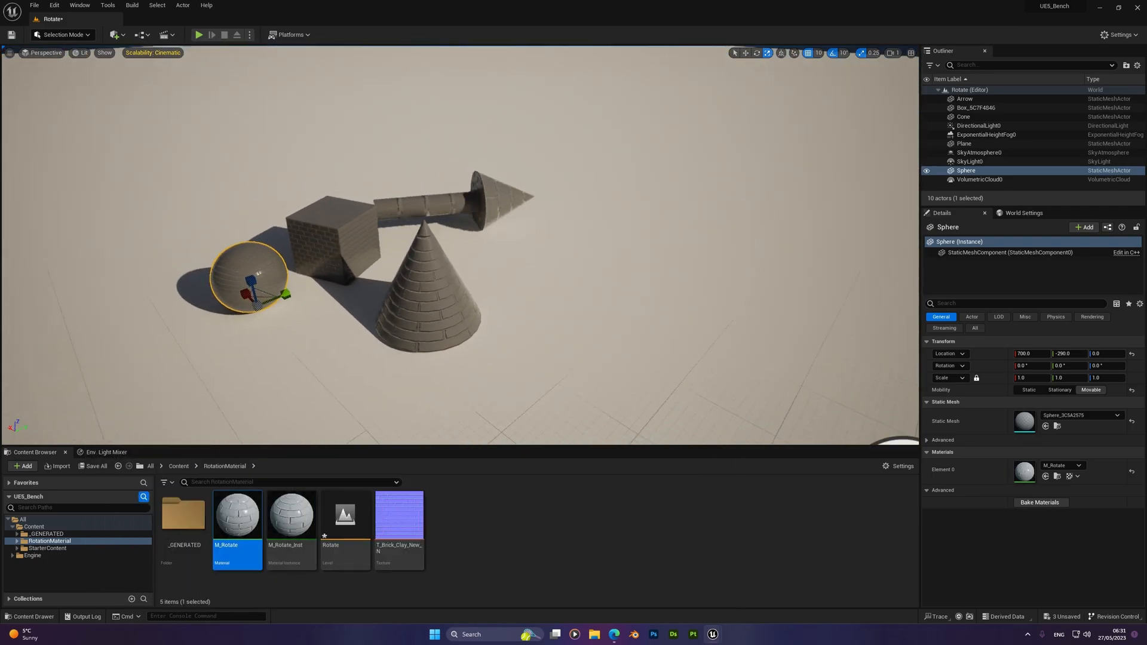